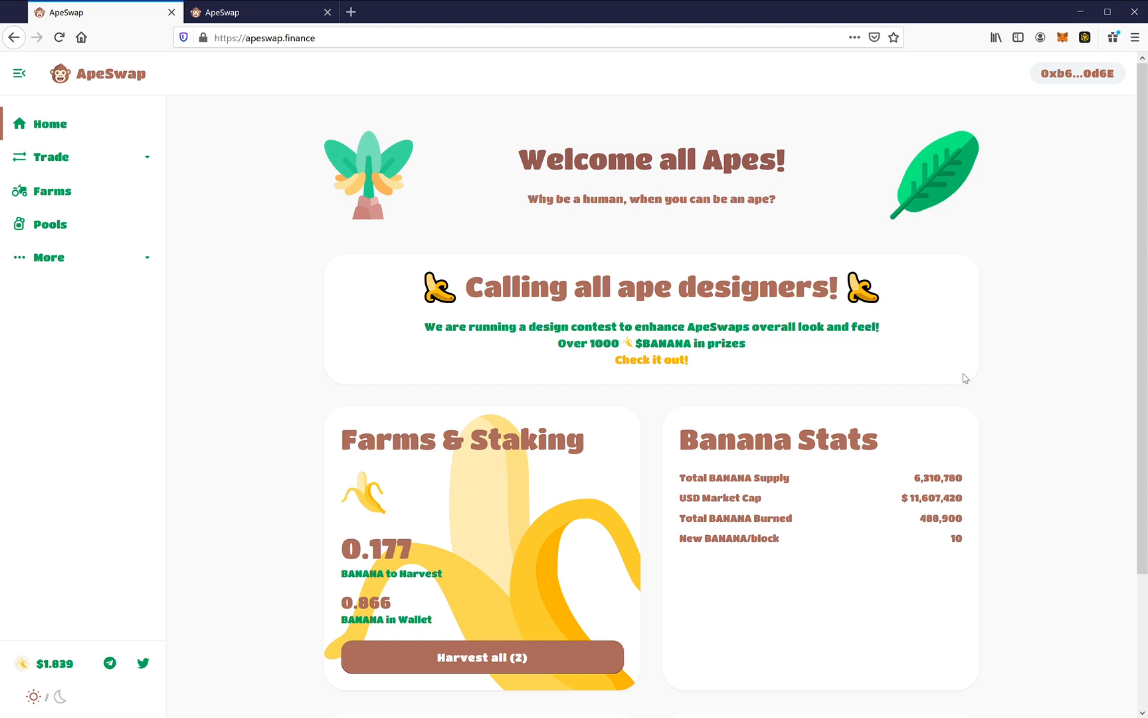
mouse_move(44, 133)
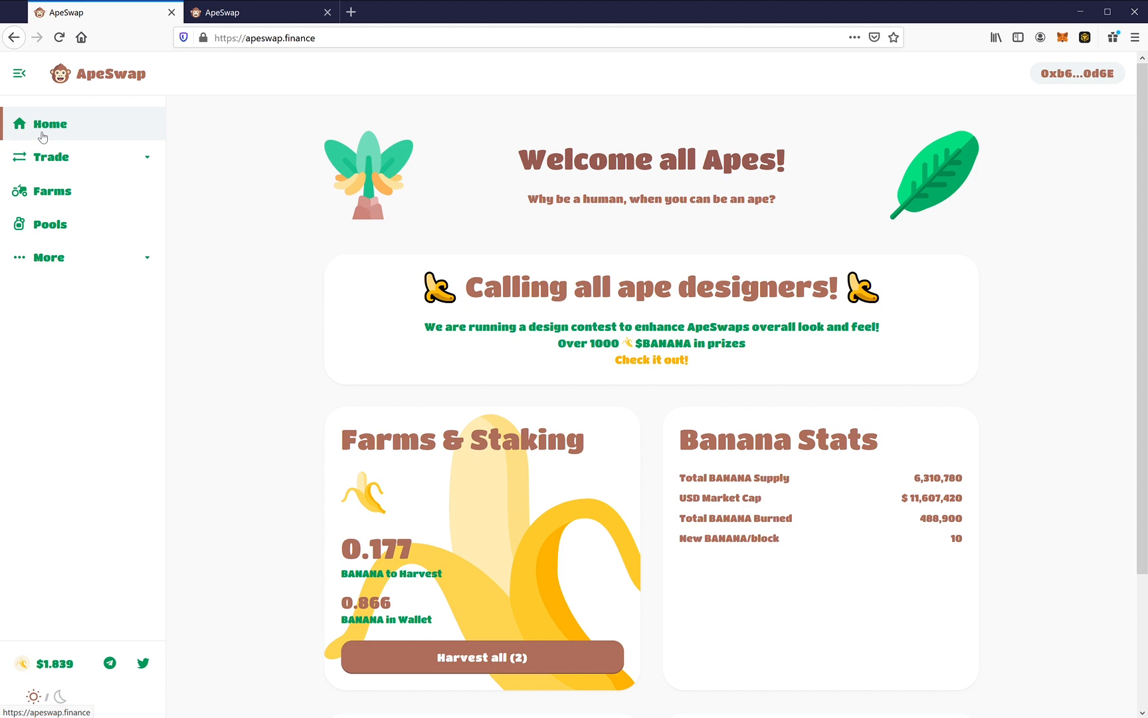
mouse_move(80, 142)
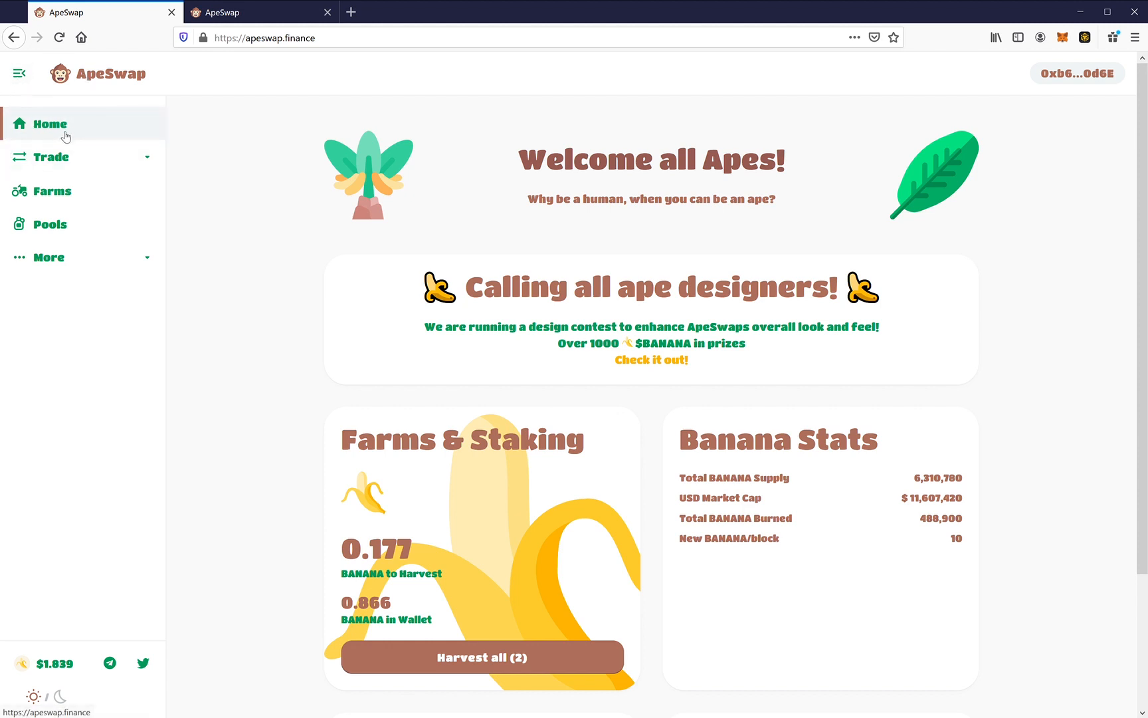
mouse_move(98, 175)
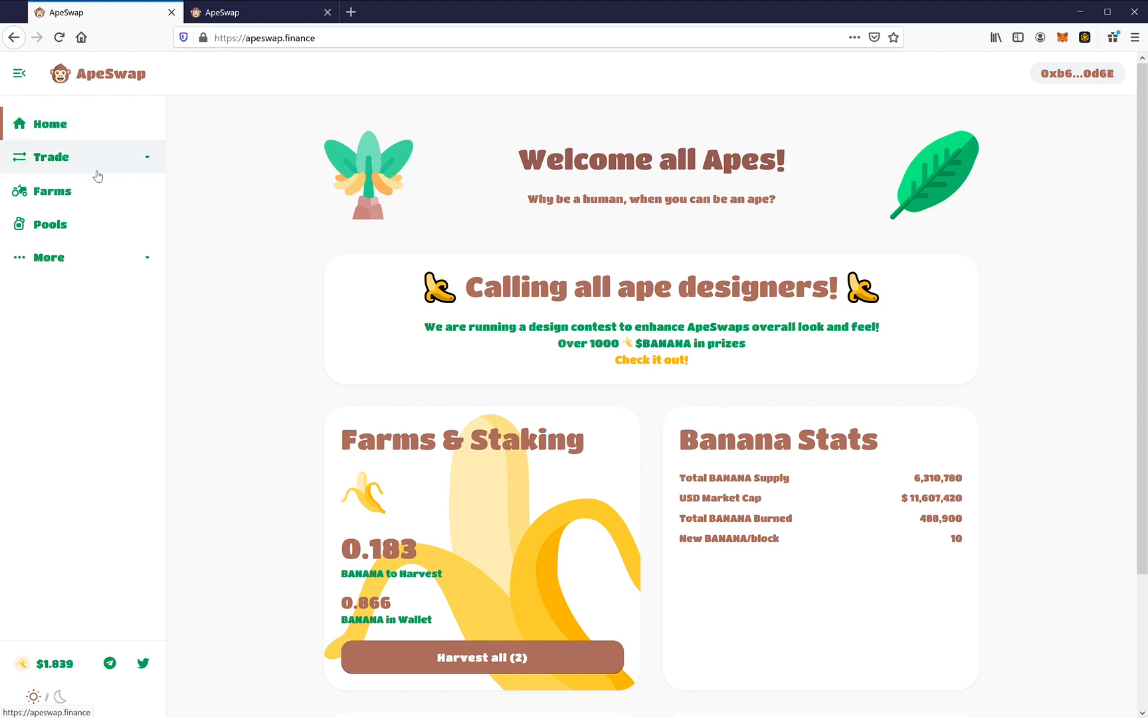
- View the Farms listing showing BANANA-BNB with 40.072 LP staked and 0.176 BANANA earned
click(51, 192)
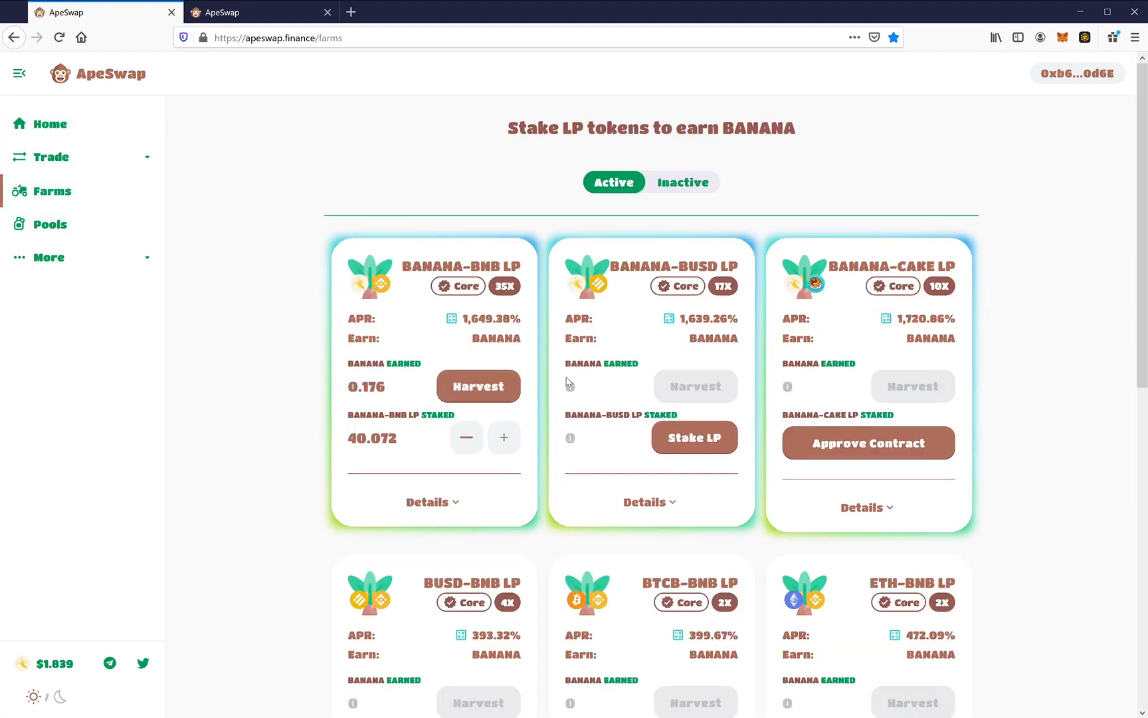
mouse_move(530, 307)
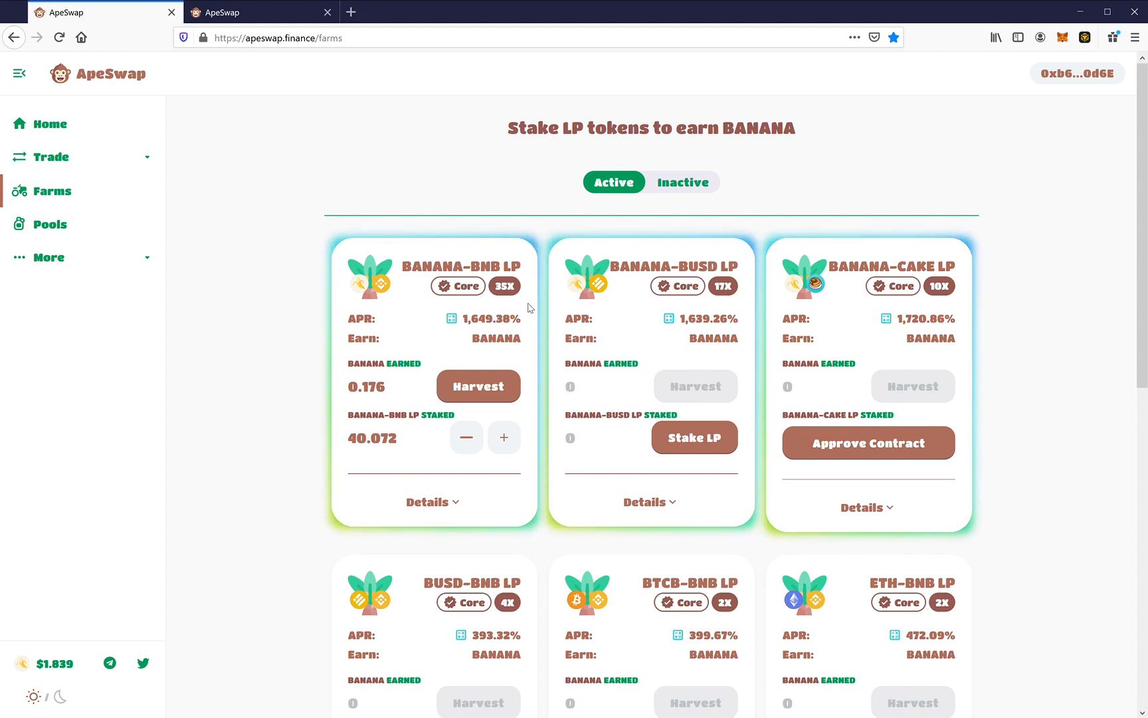
mouse_move(246, 438)
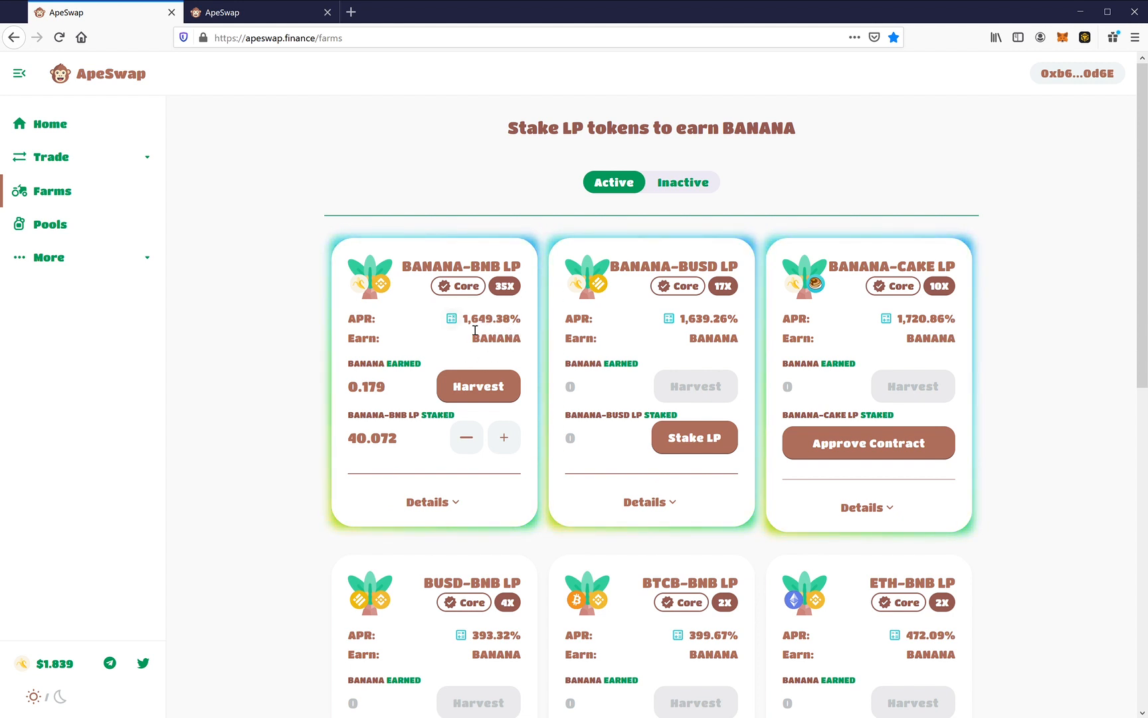
mouse_move(404, 274)
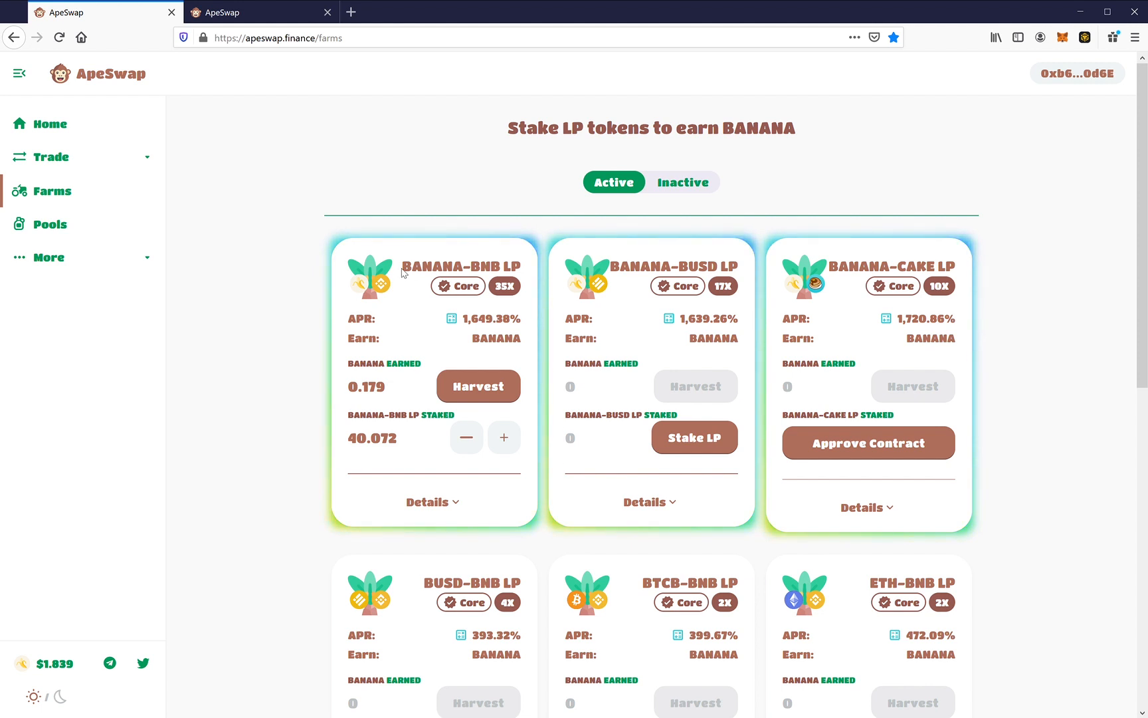
mouse_move(509, 273)
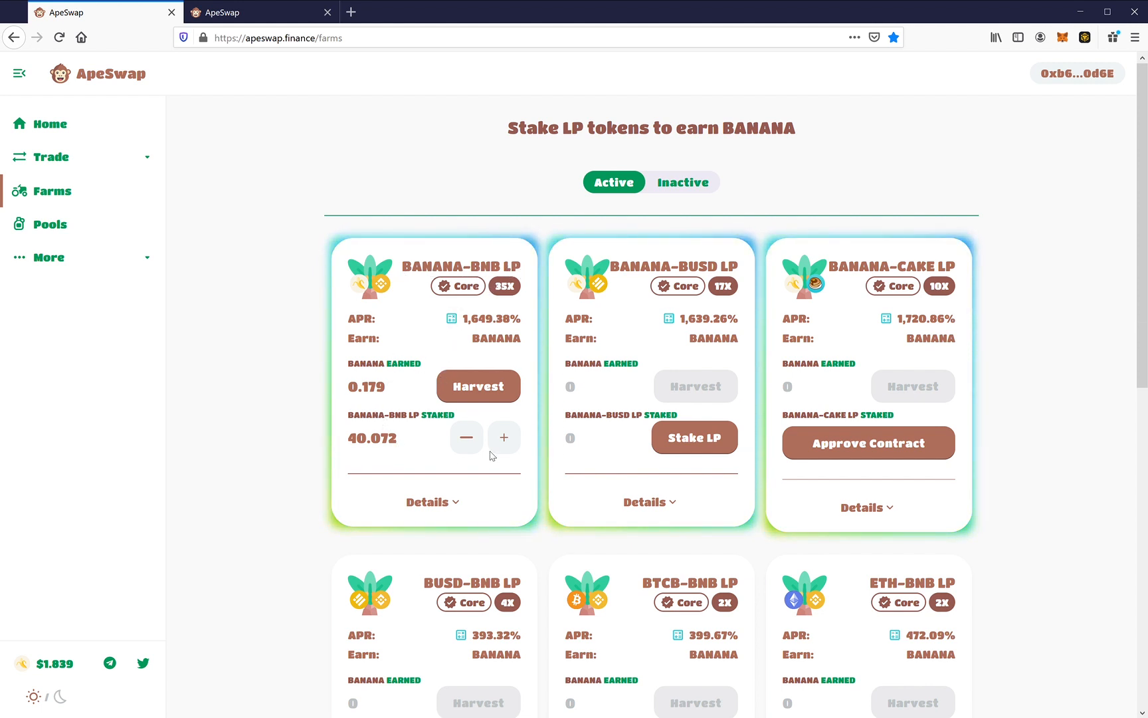
mouse_move(412, 460)
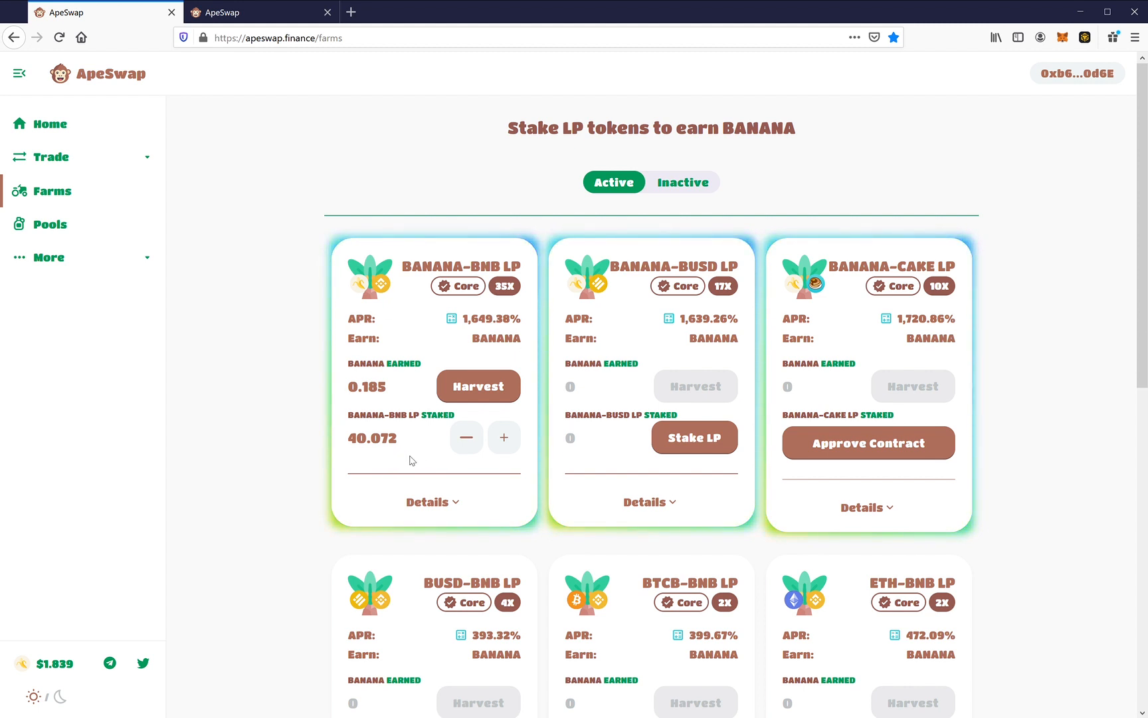
mouse_move(451, 349)
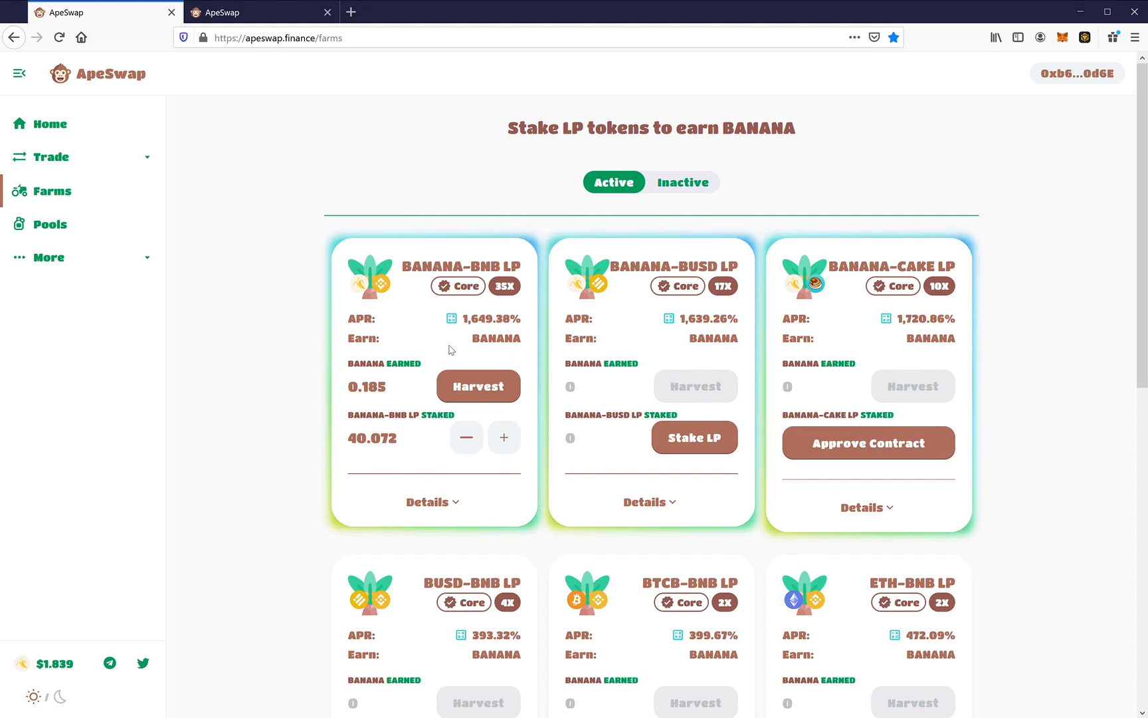
- Set up an Exchange swap from BNB with BANANA chosen as the token to receive
click(52, 157)
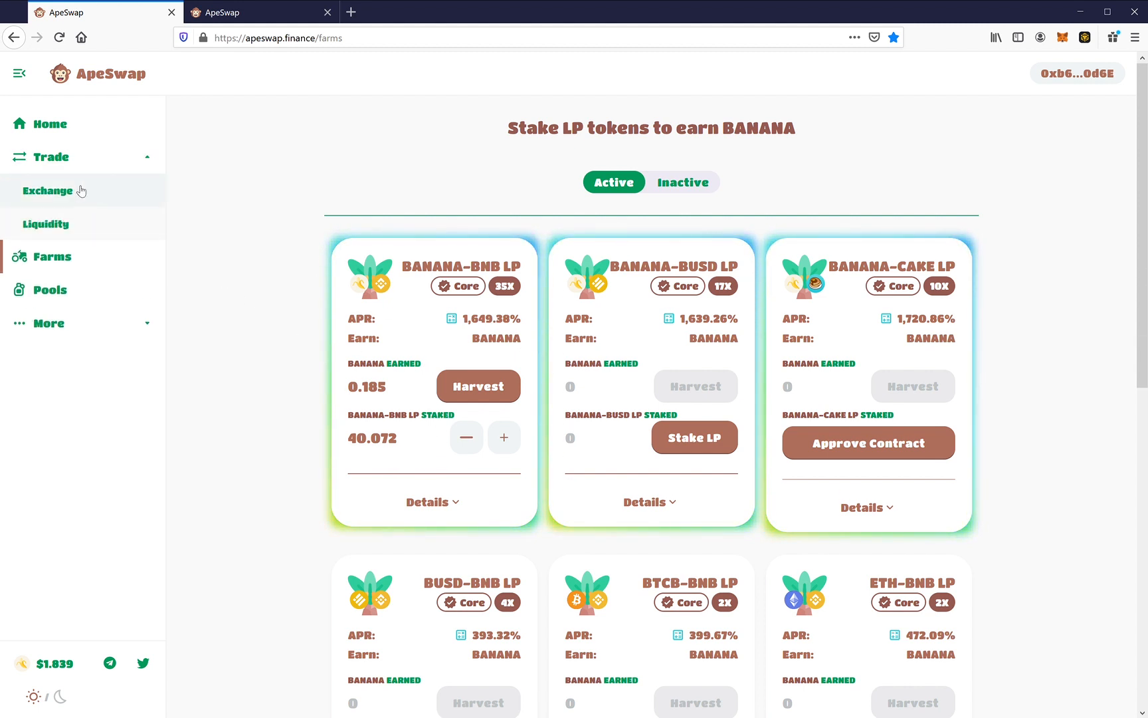
click(46, 191)
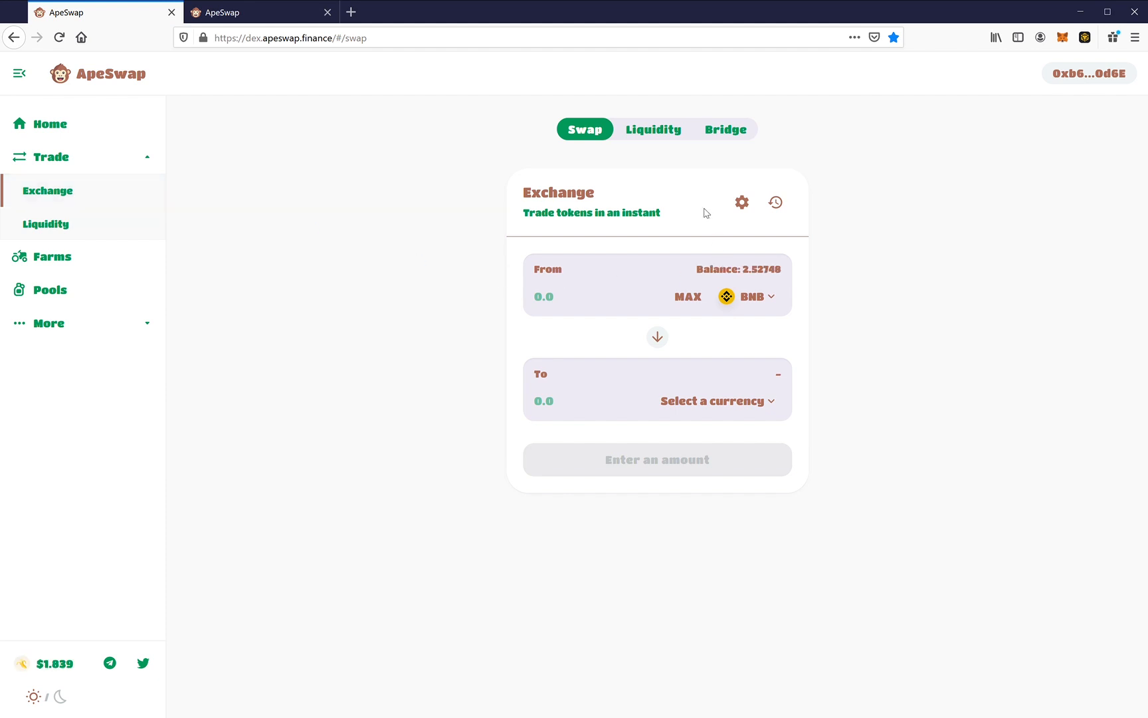
mouse_move(764, 316)
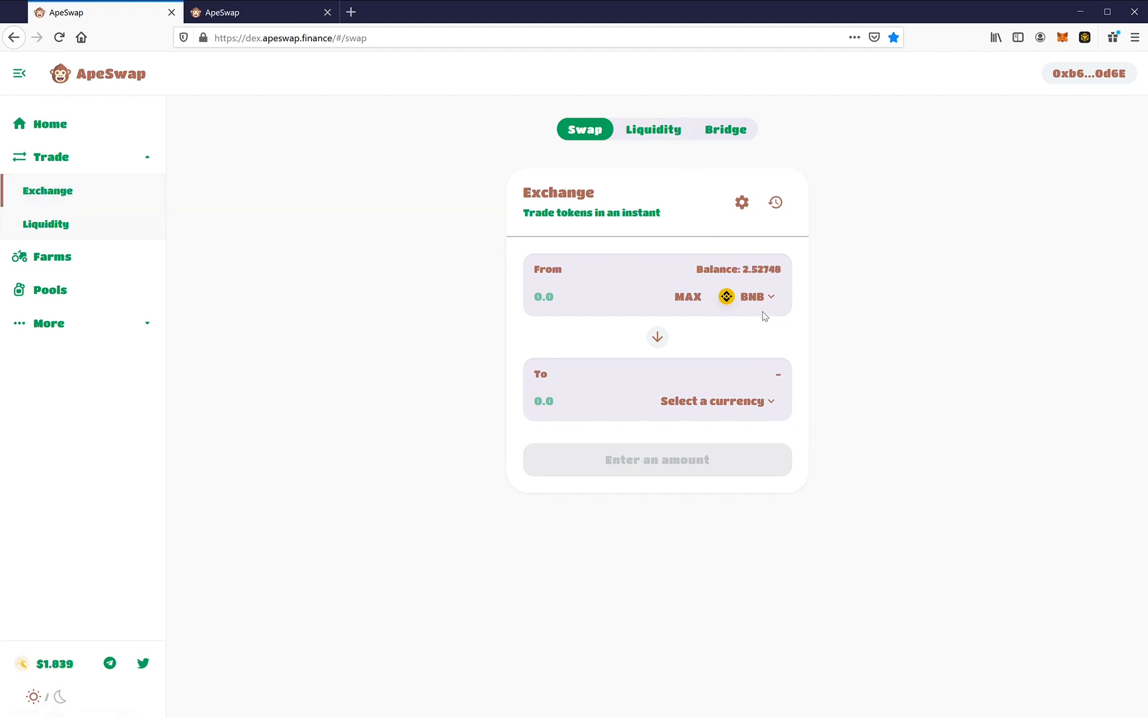
mouse_move(463, 308)
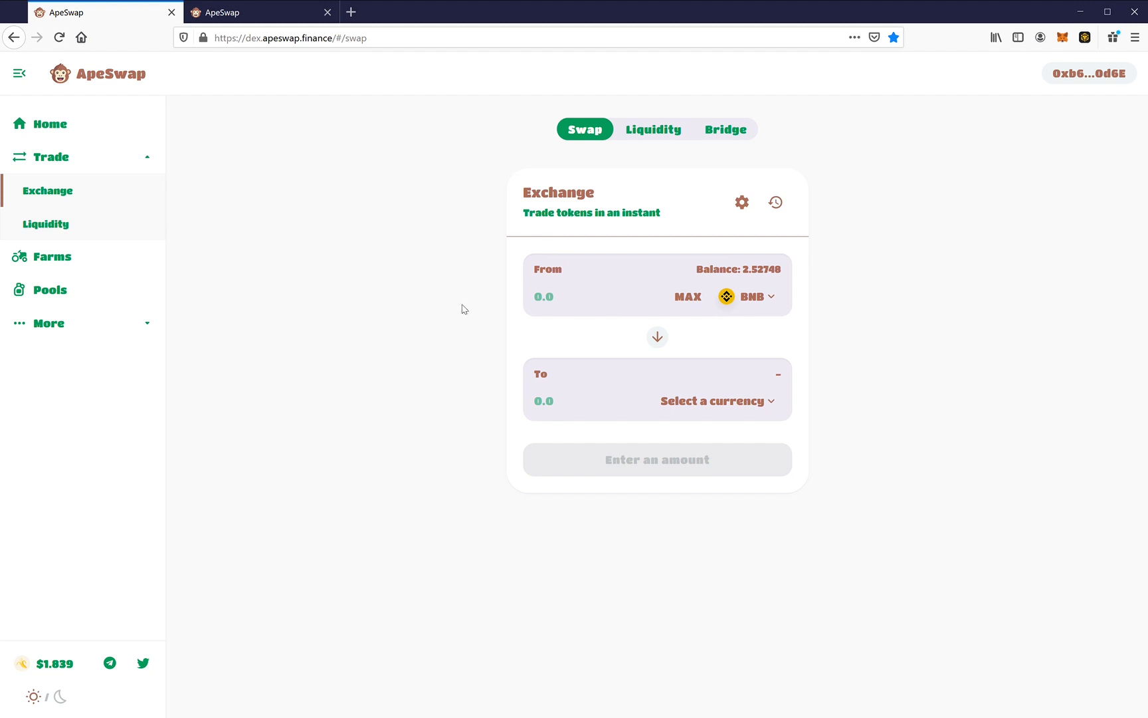
mouse_move(762, 408)
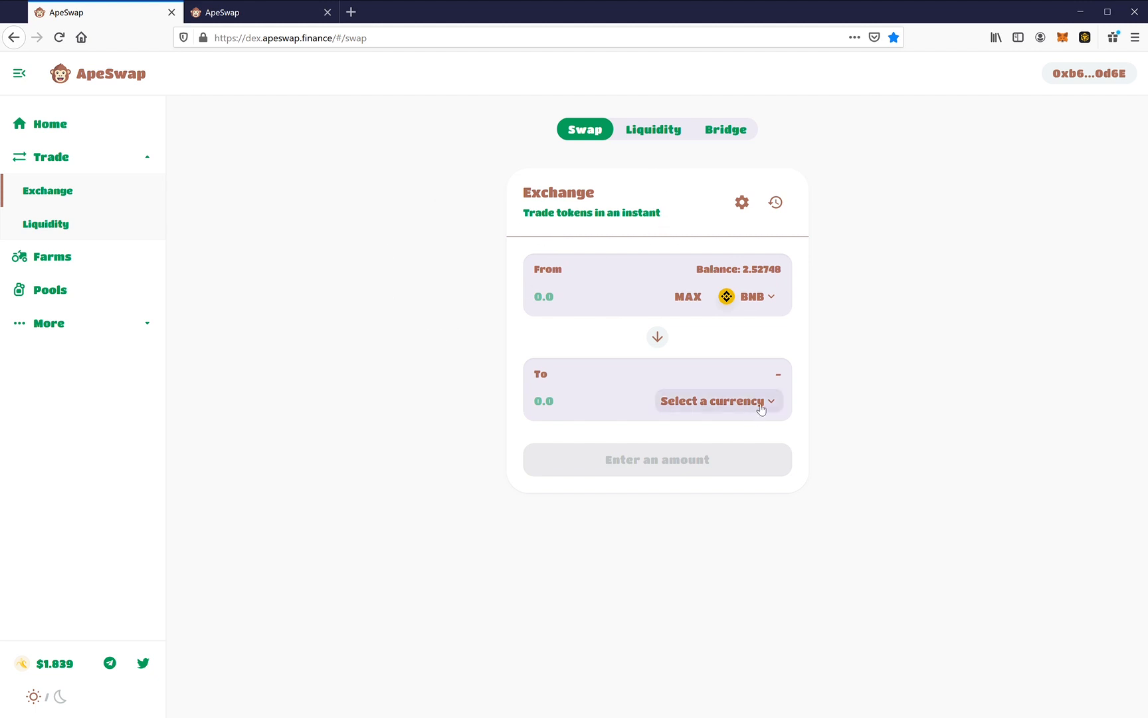
click(714, 402)
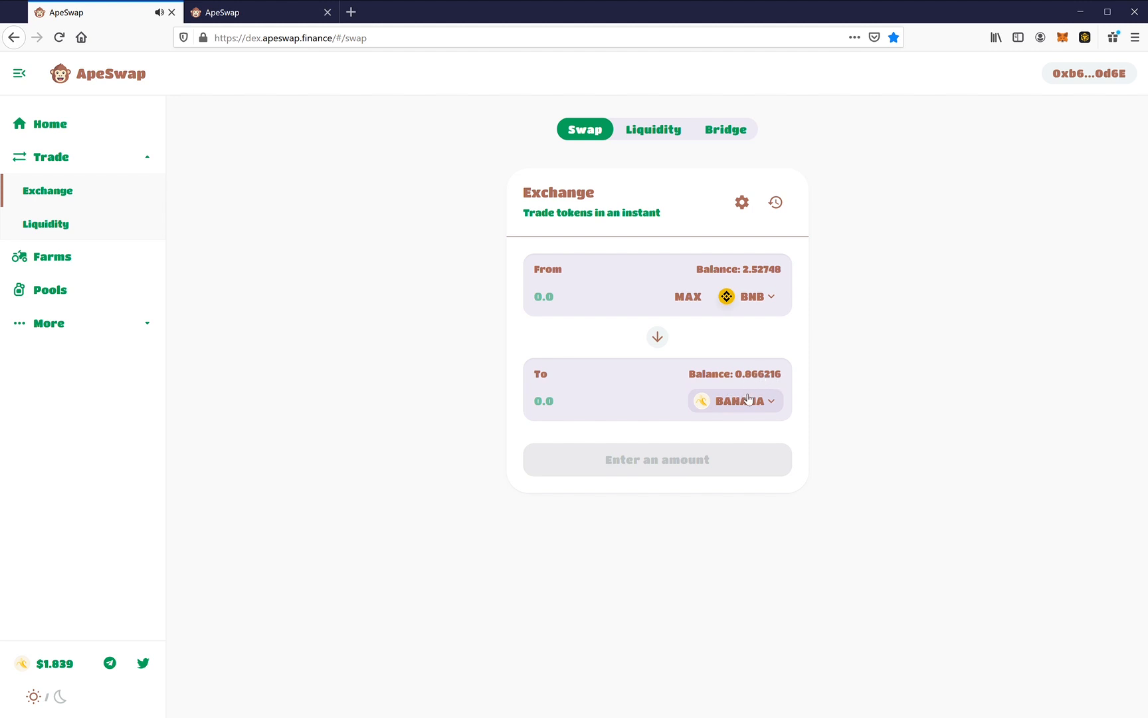
mouse_move(665, 142)
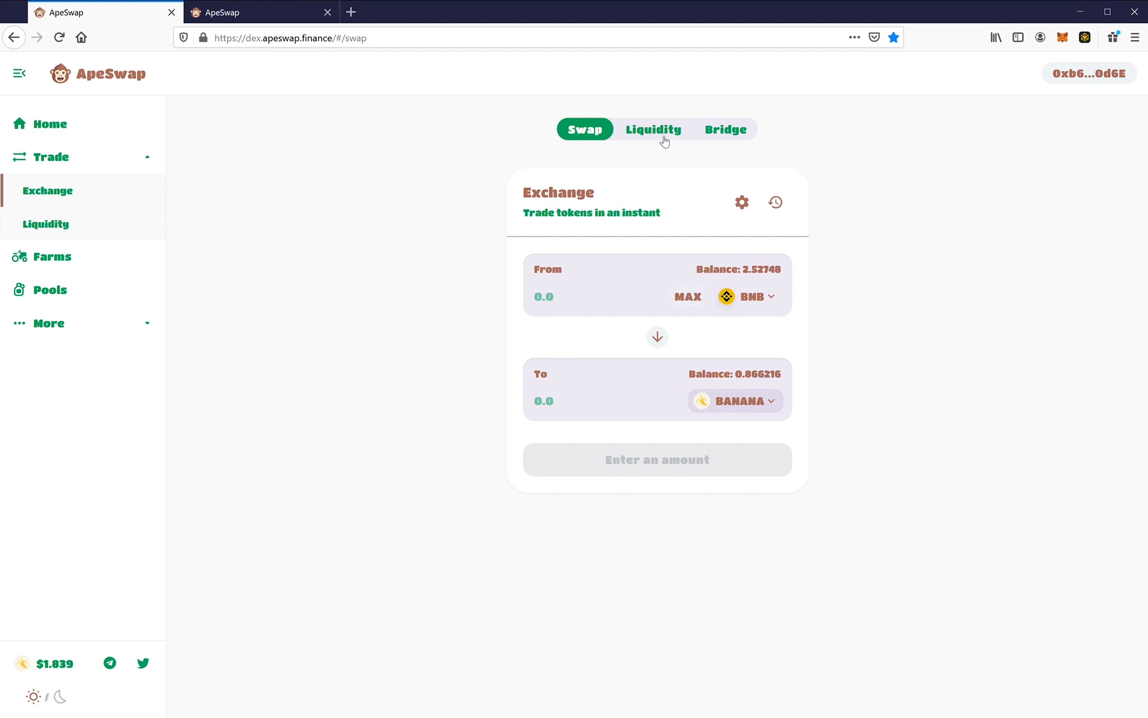
- Start Add Liquidity with BNB first and BANANA picked as the paired token
click(654, 129)
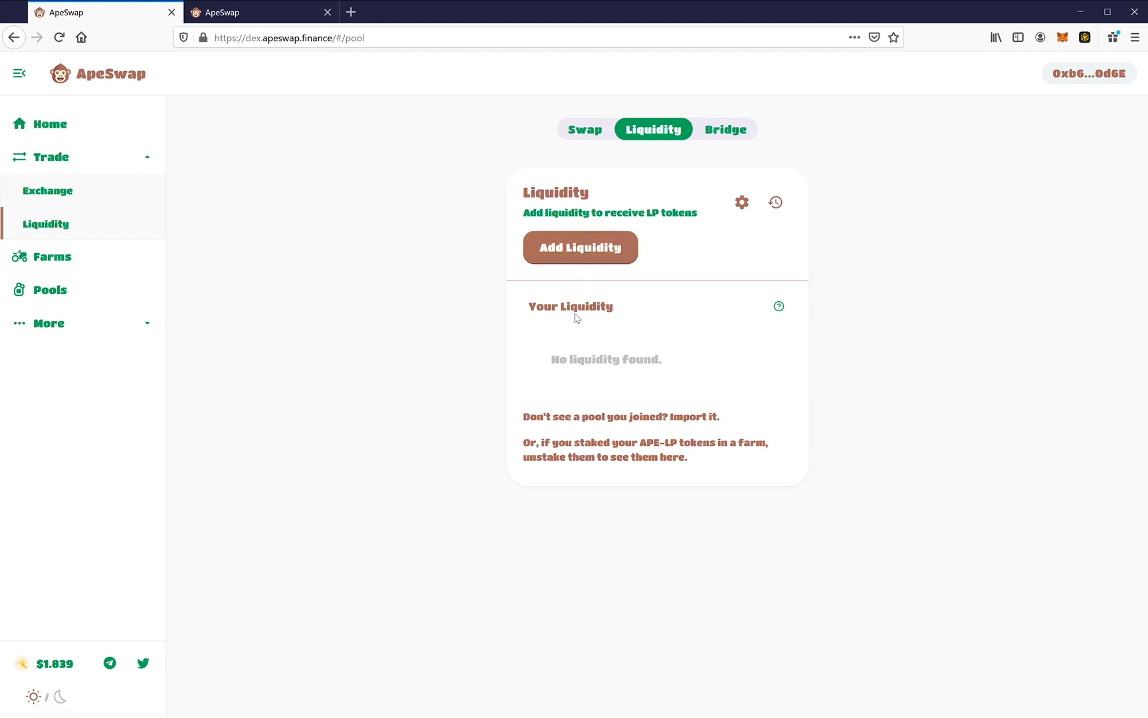
click(581, 247)
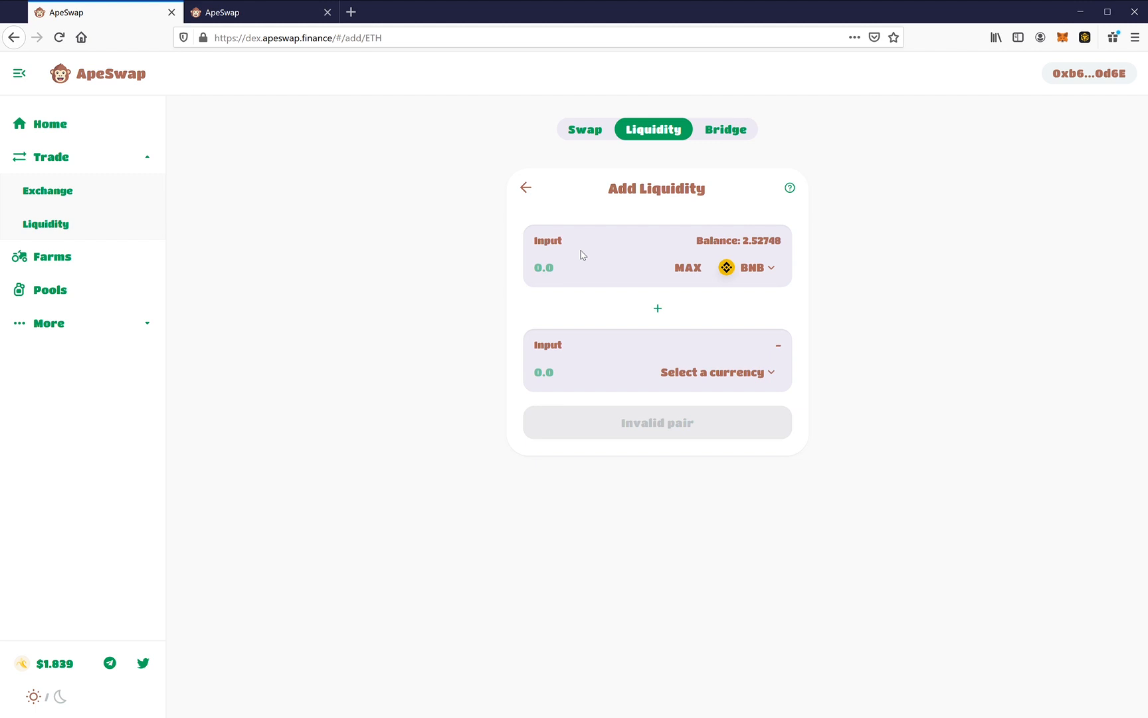
click(712, 372)
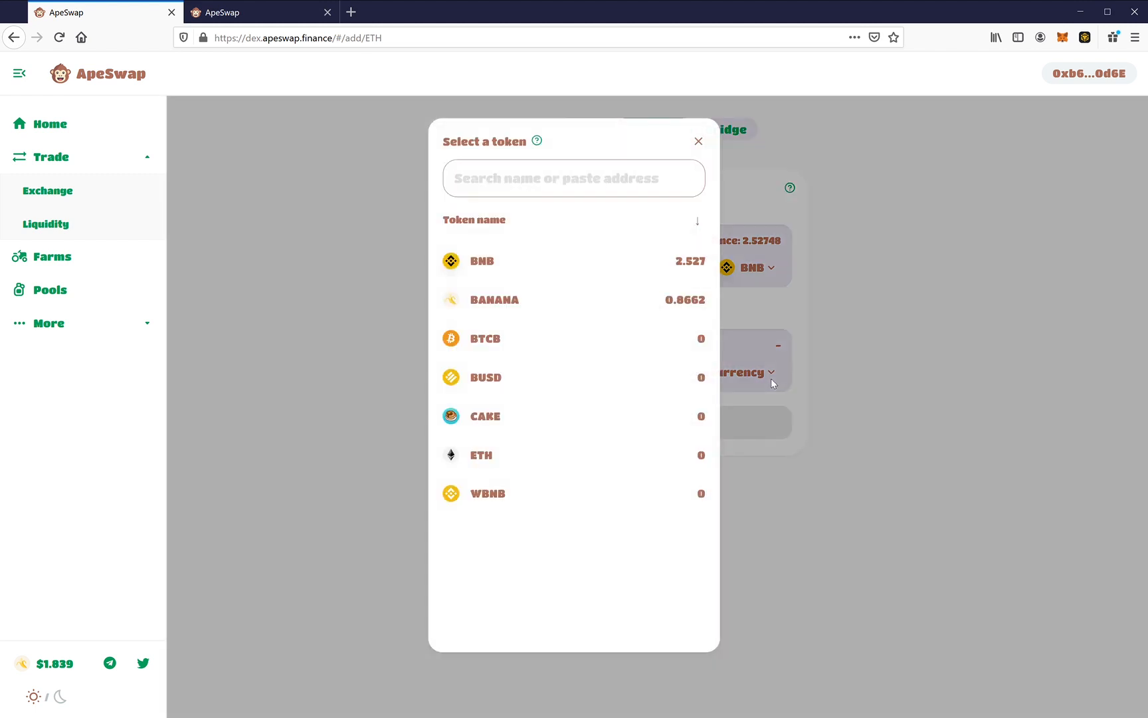
click(494, 300)
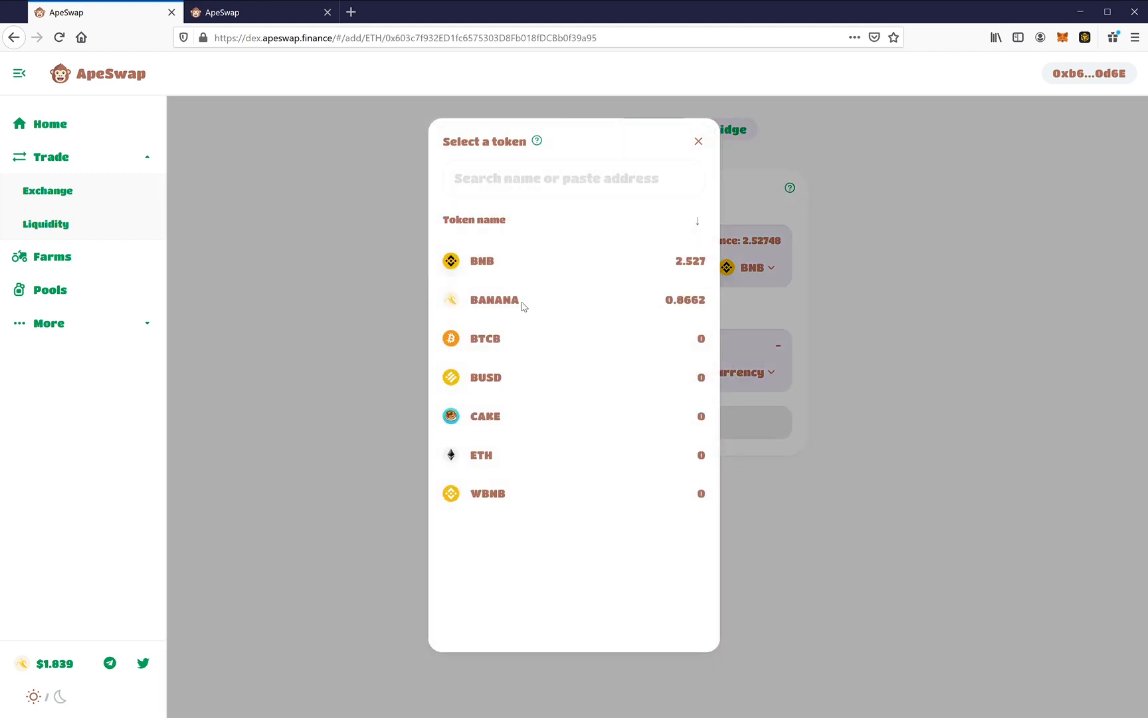
- Supply the full BANANA balance with BNB (0.00700983 BNB, 0.866216 BANANA) and confirm the supply
click(494, 300)
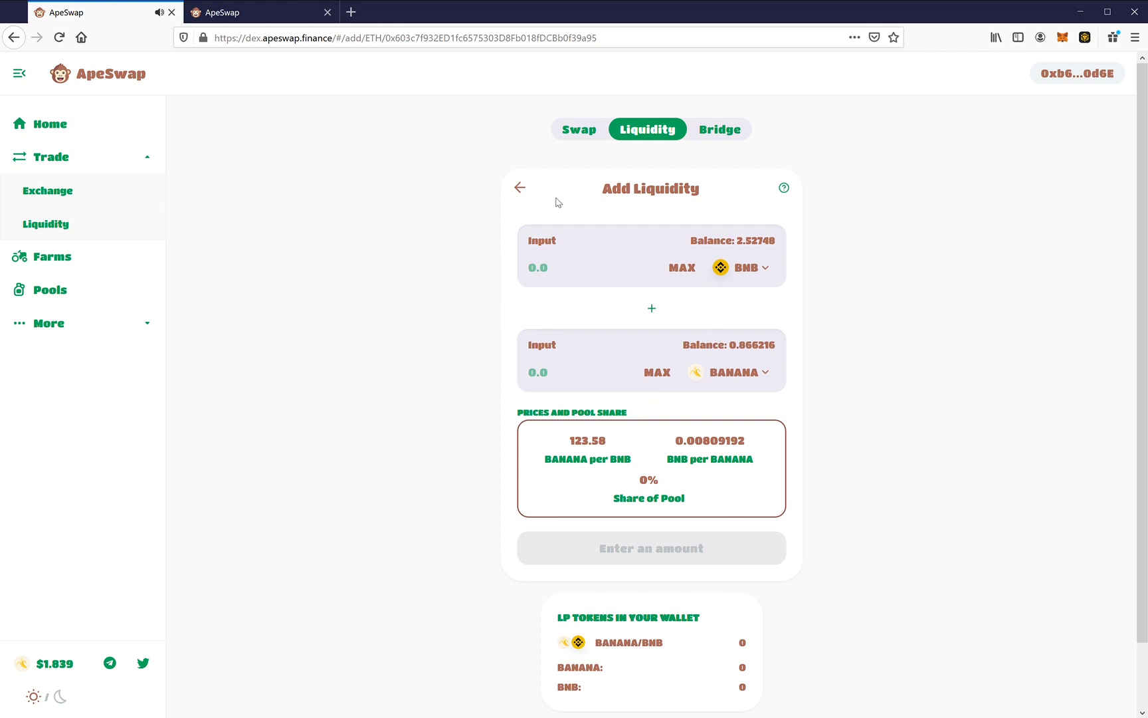
mouse_move(651, 297)
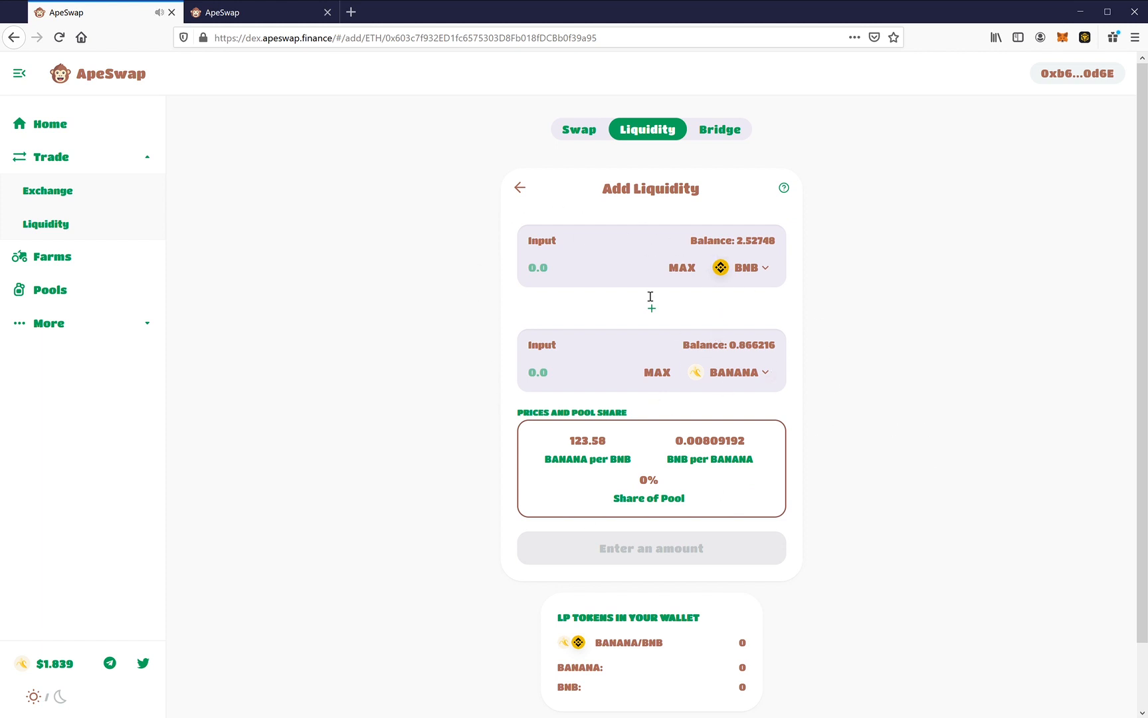
mouse_move(593, 391)
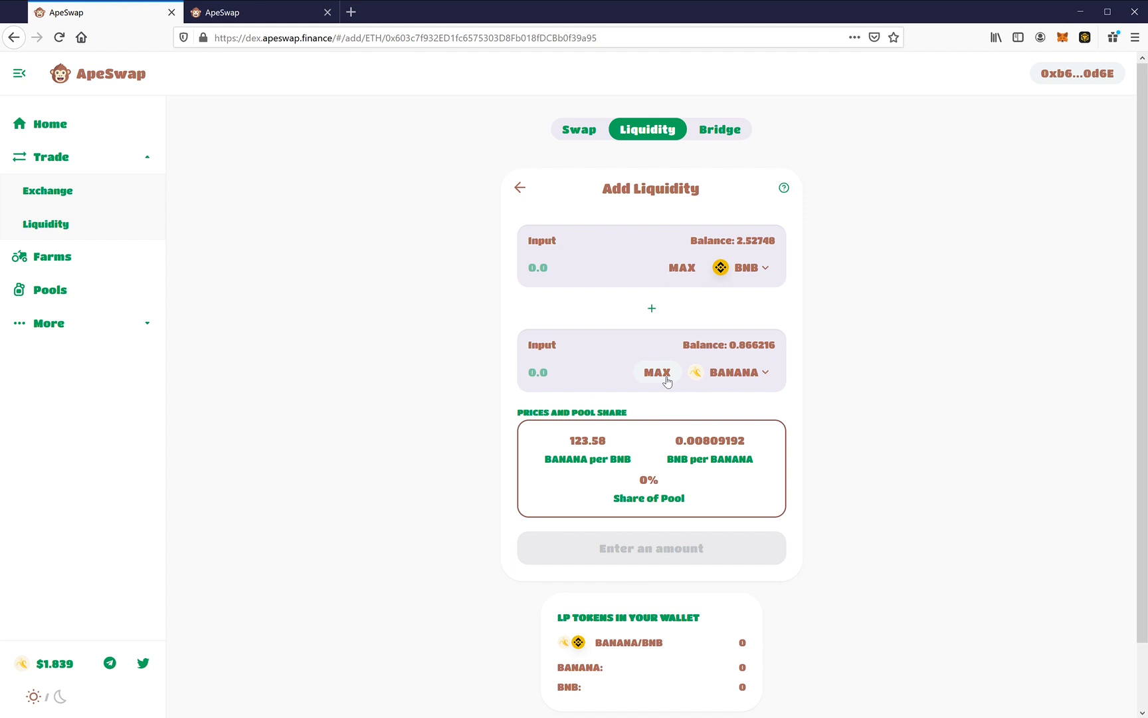
click(658, 372)
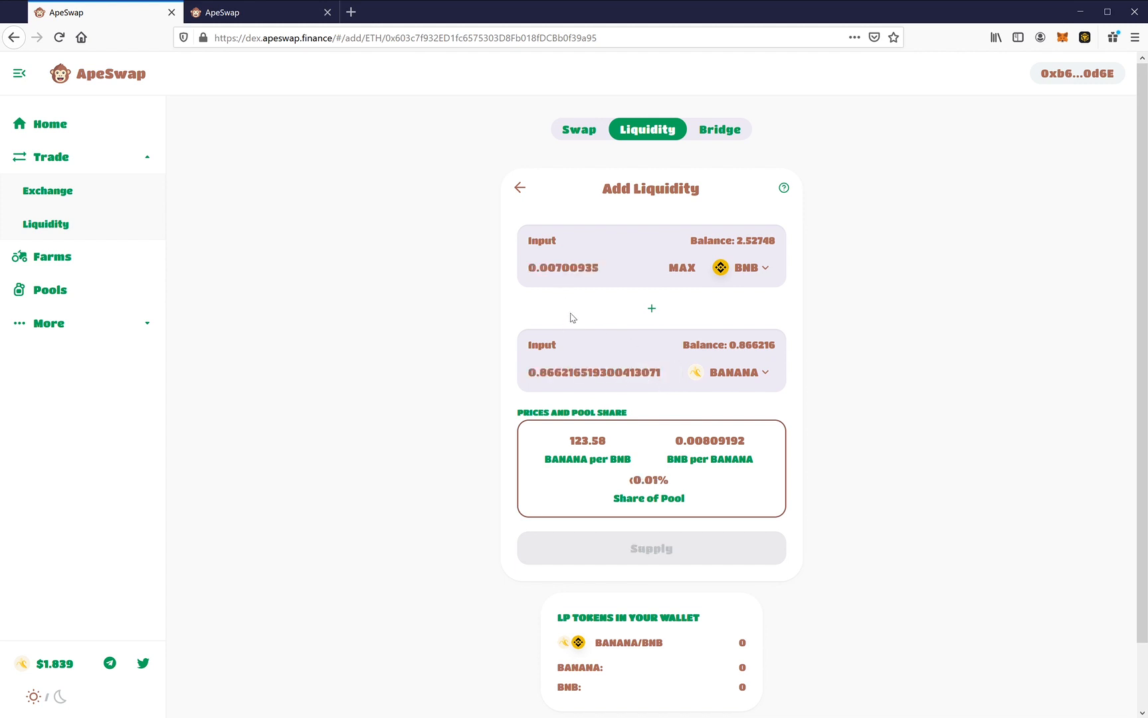
mouse_move(883, 438)
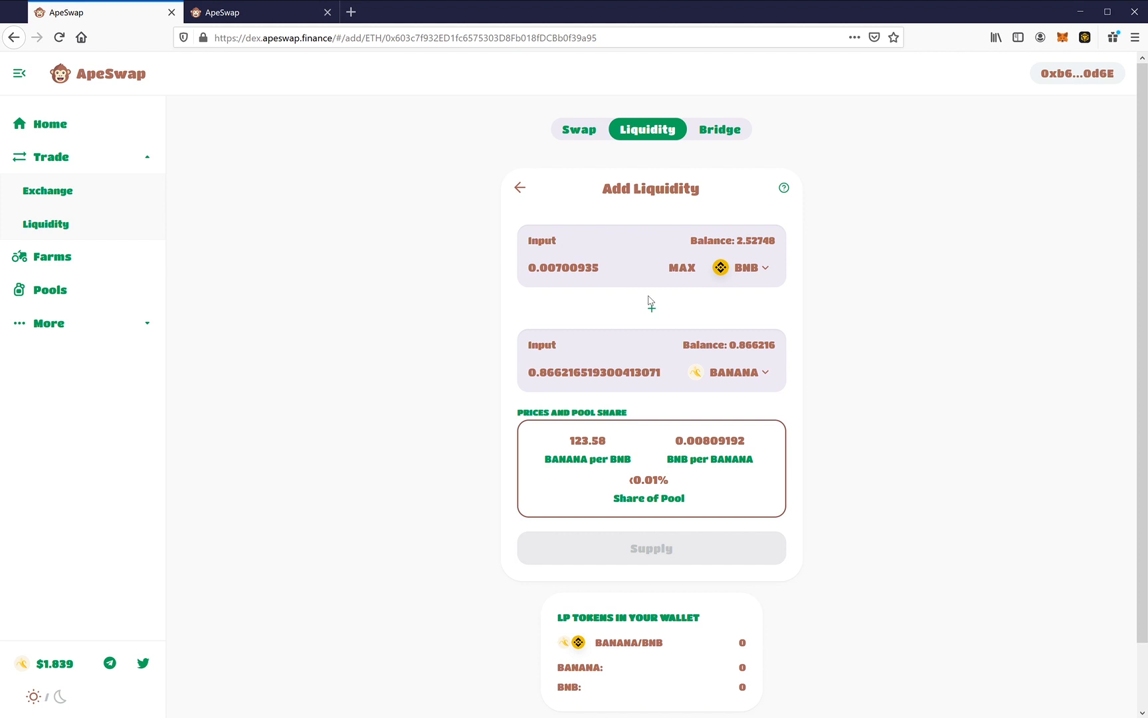
mouse_move(1050, 253)
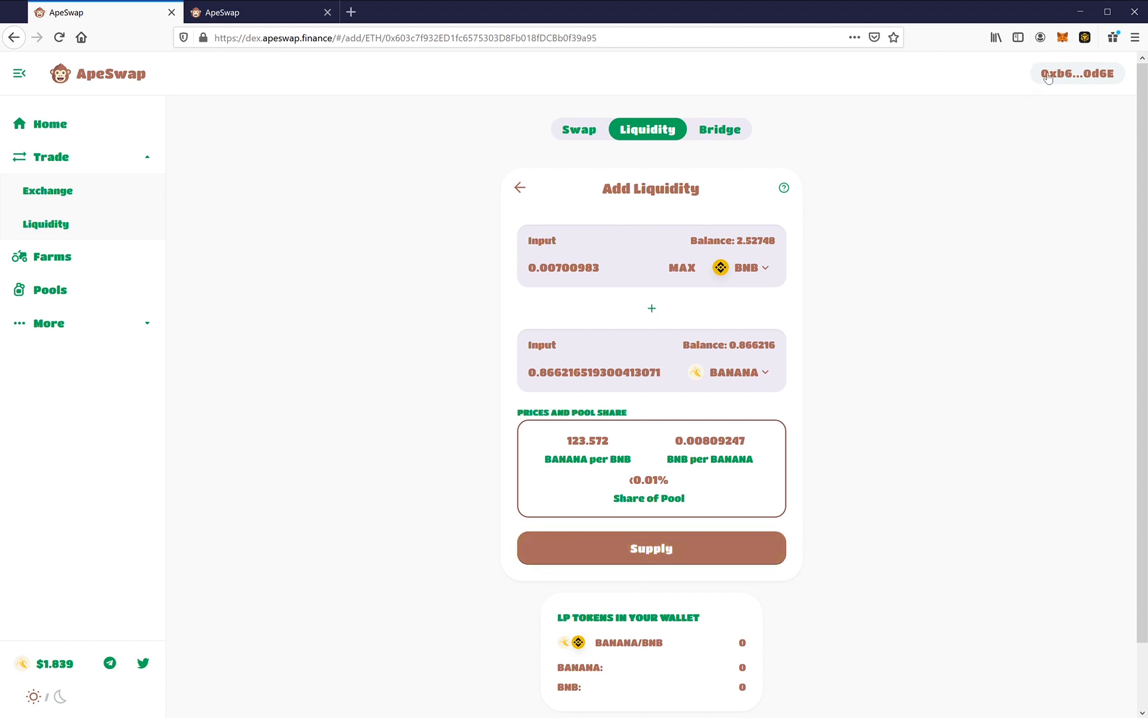
mouse_move(655, 560)
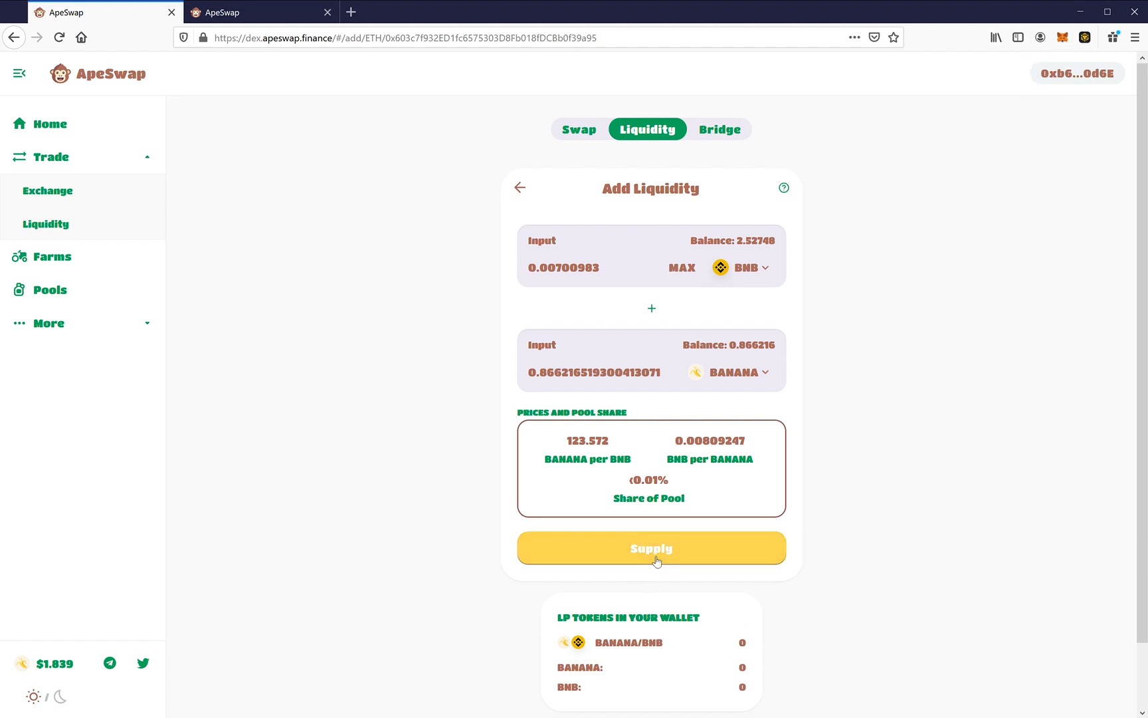
click(651, 549)
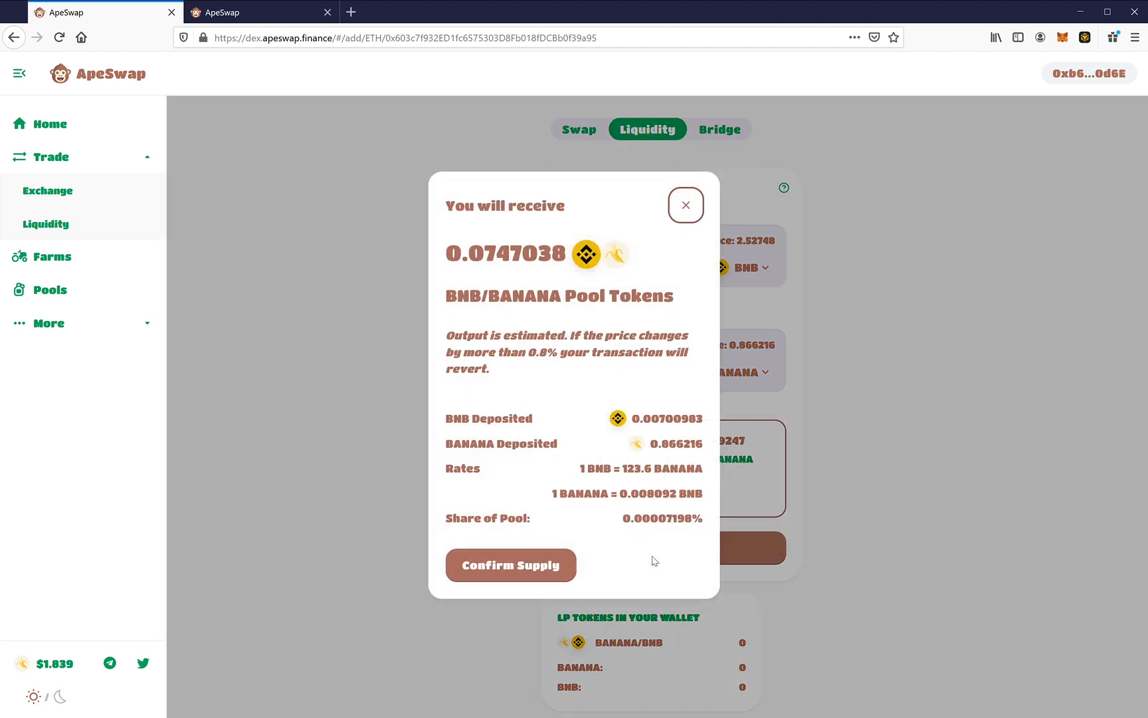
mouse_move(521, 573)
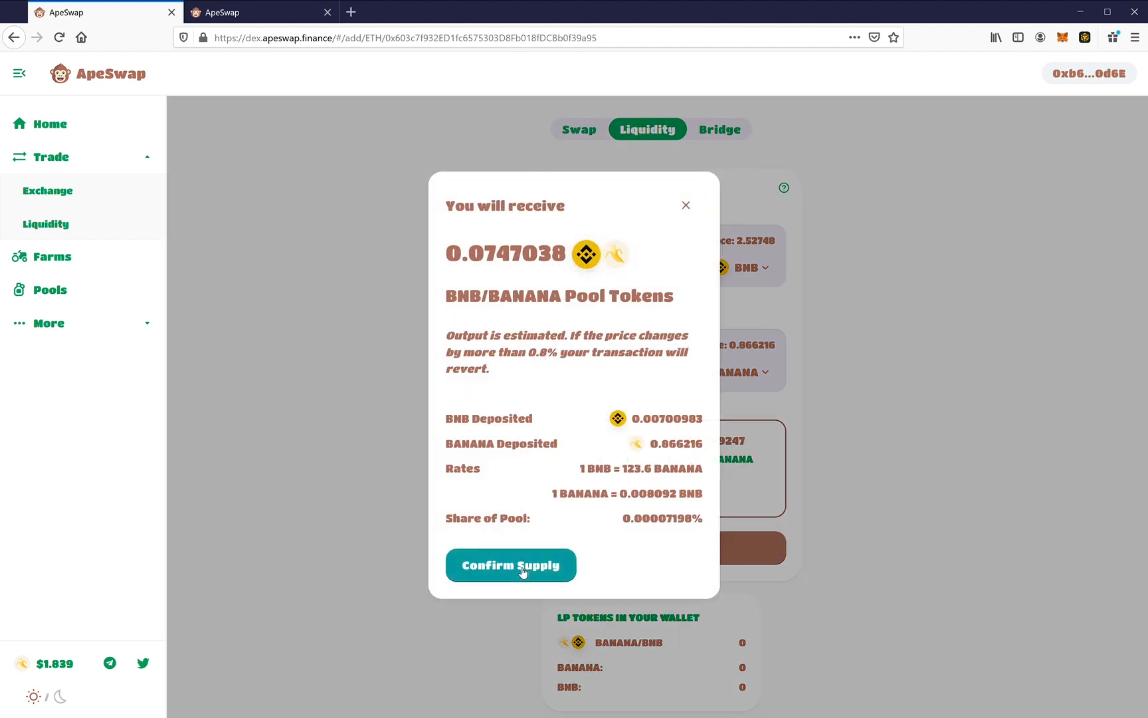
click(512, 565)
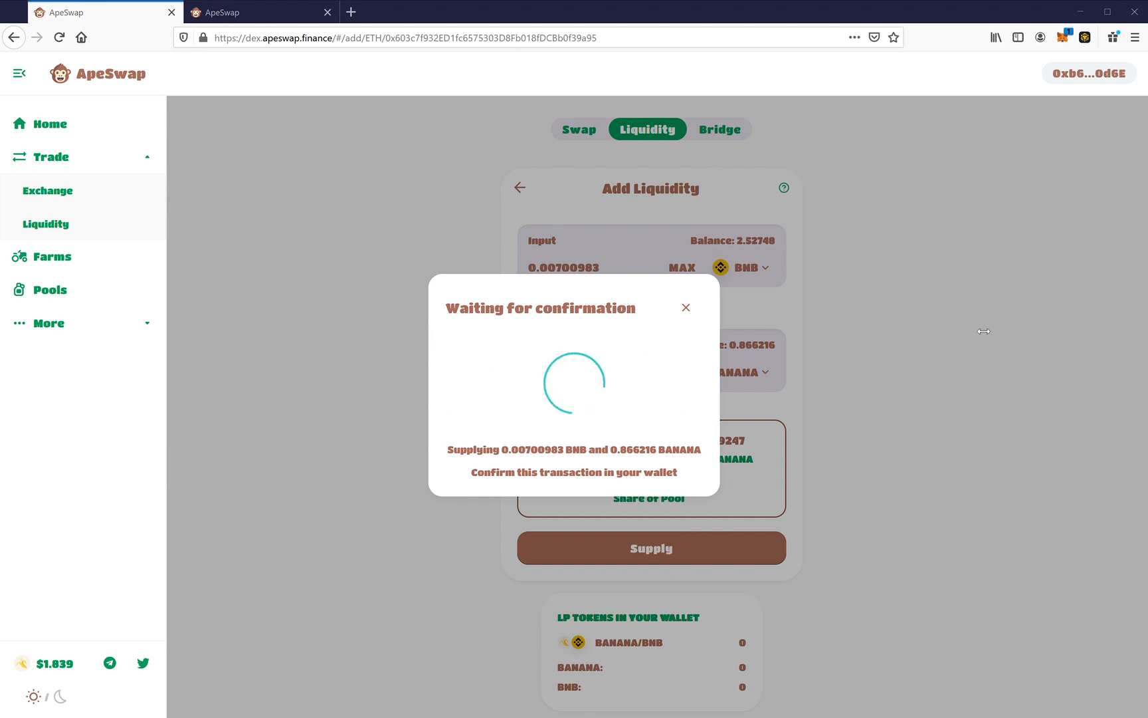
mouse_move(1011, 387)
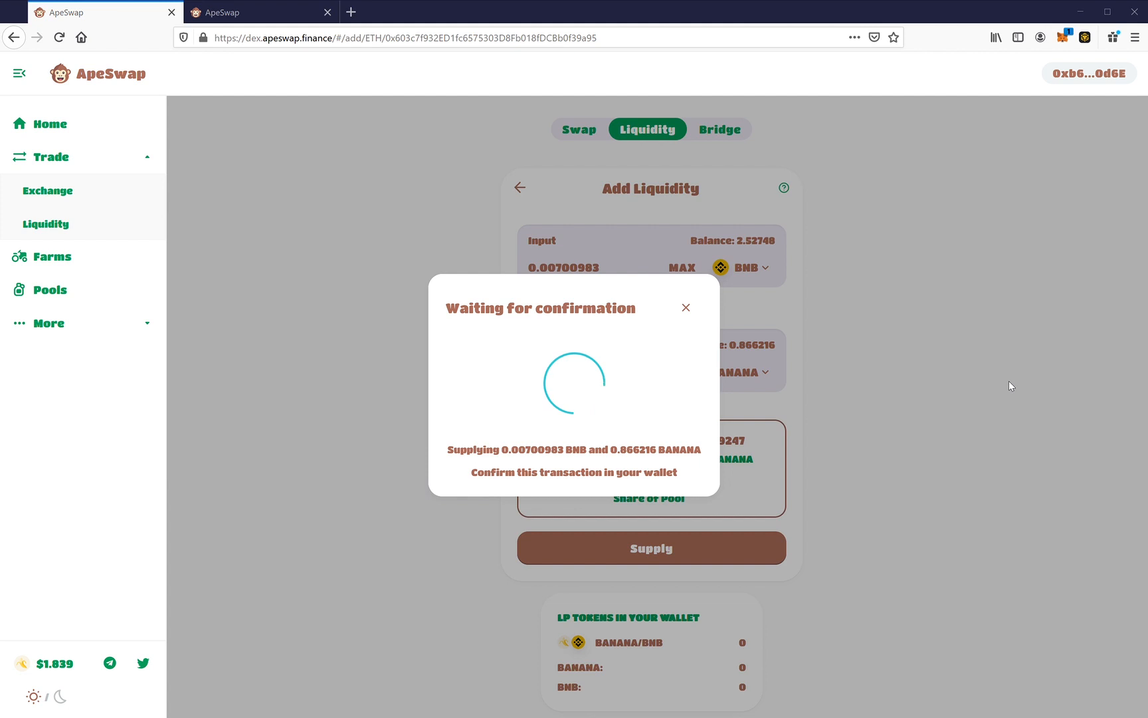
mouse_move(1041, 354)
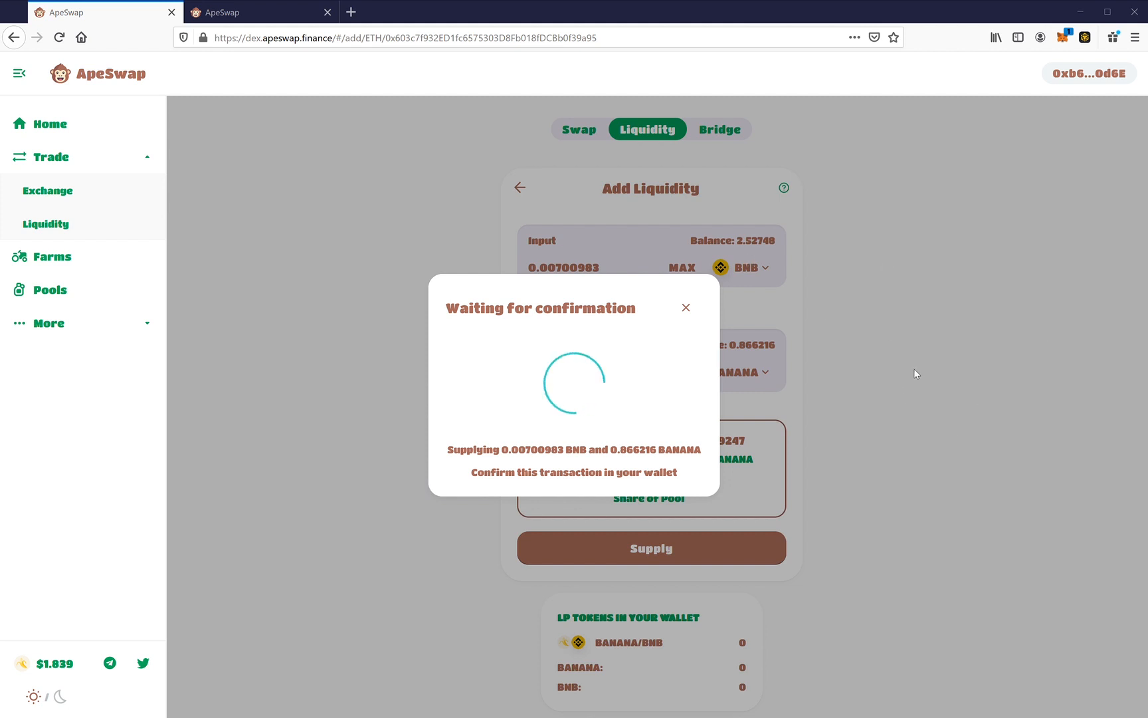
mouse_move(999, 13)
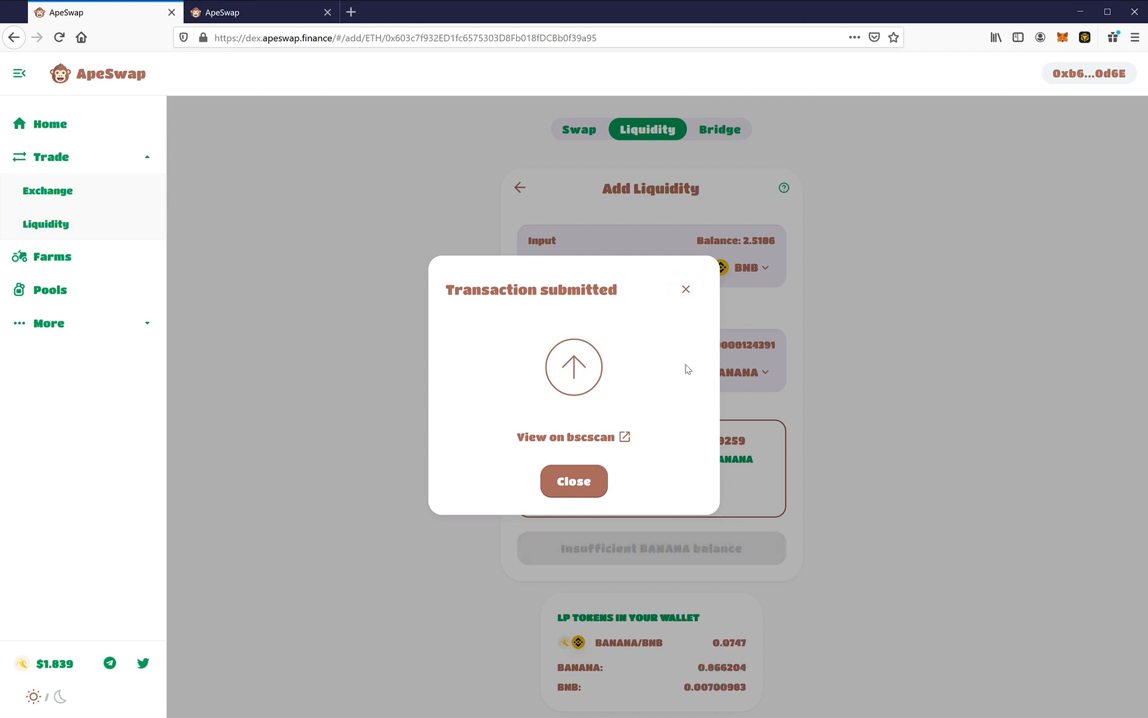
- Dismiss the Transaction submitted notice and return via Home to the Farms page
click(574, 481)
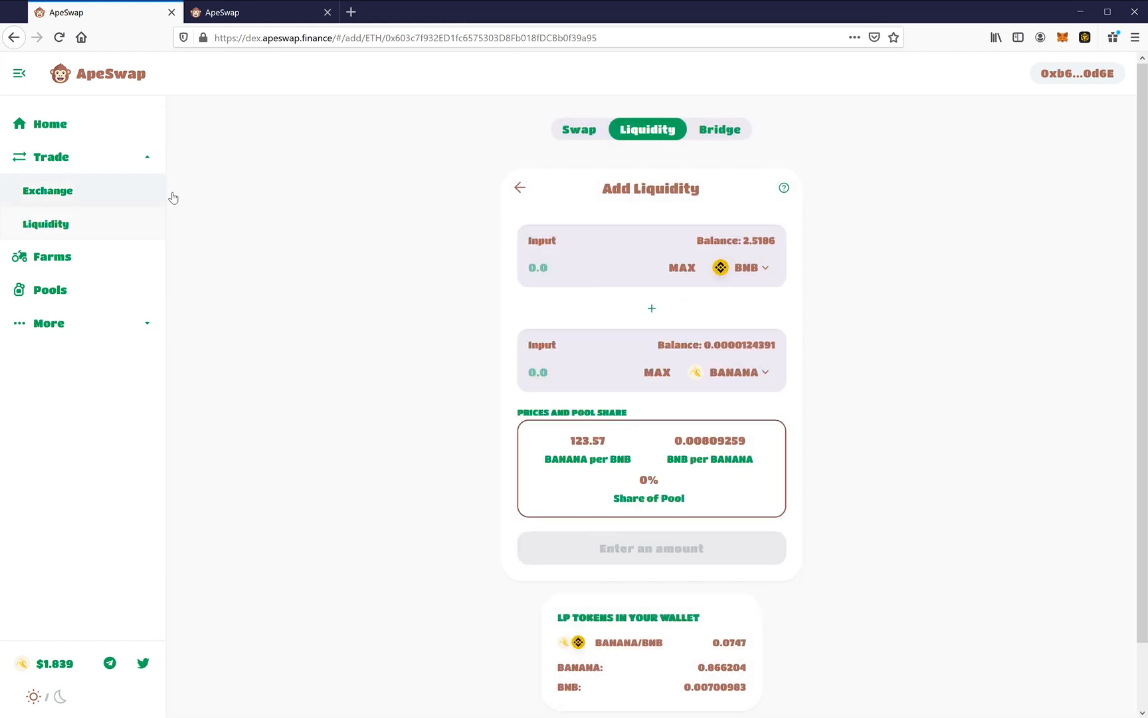
mouse_move(68, 125)
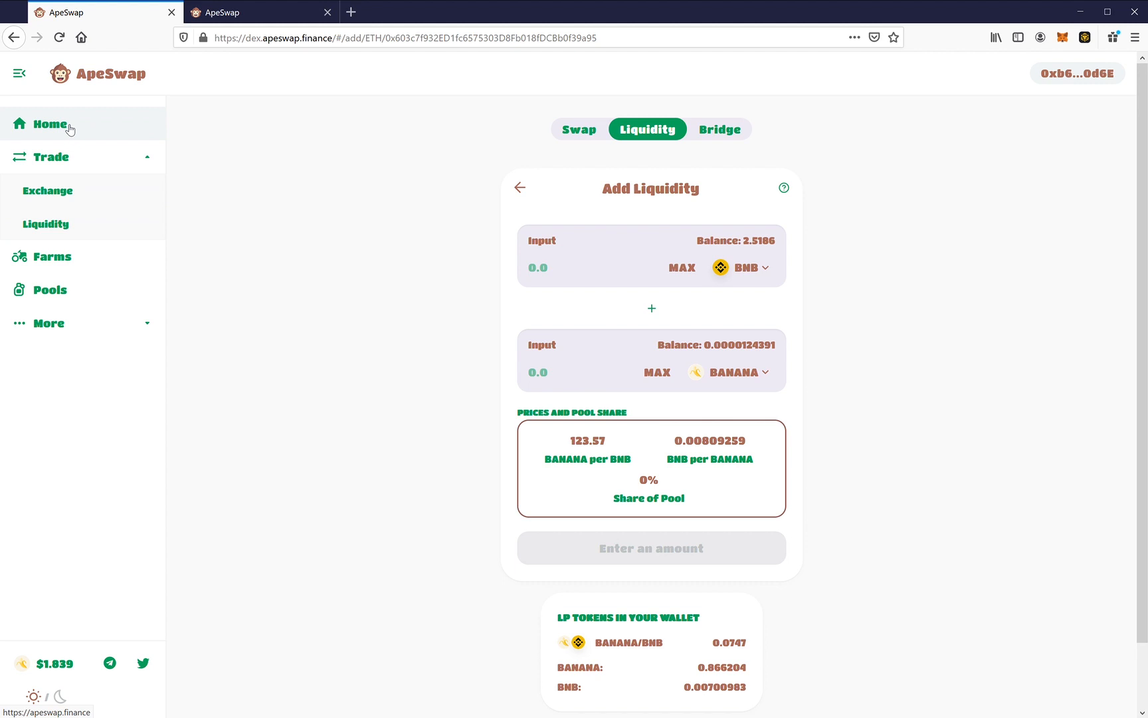
click(51, 124)
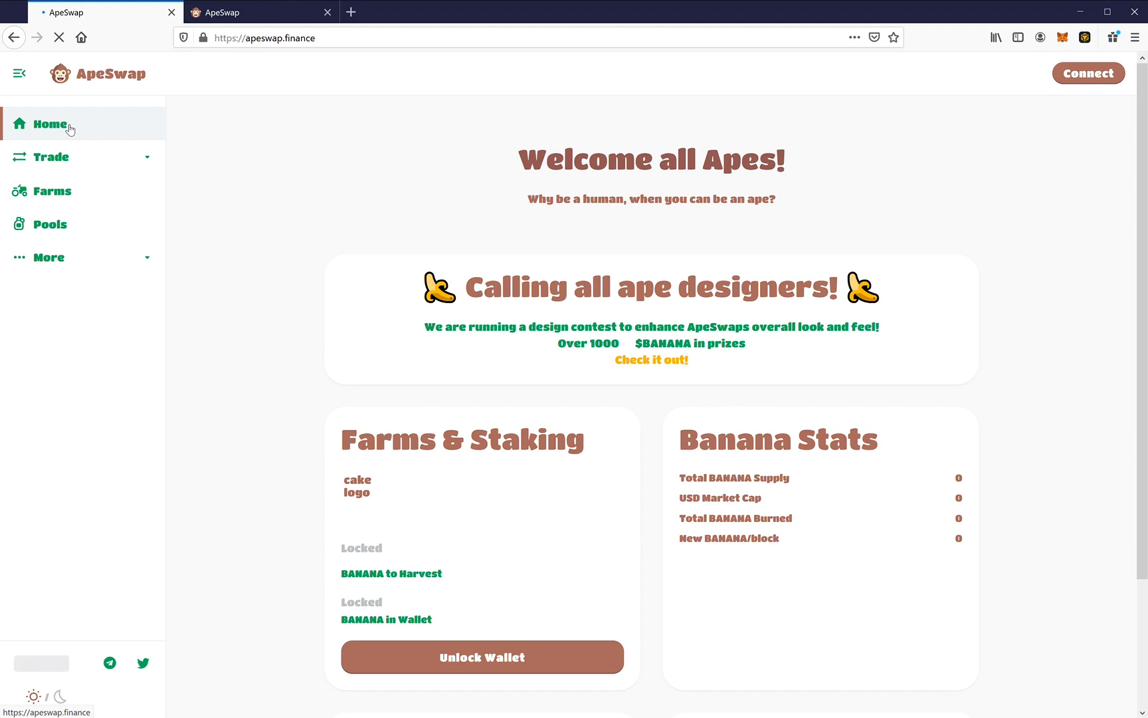
click(51, 191)
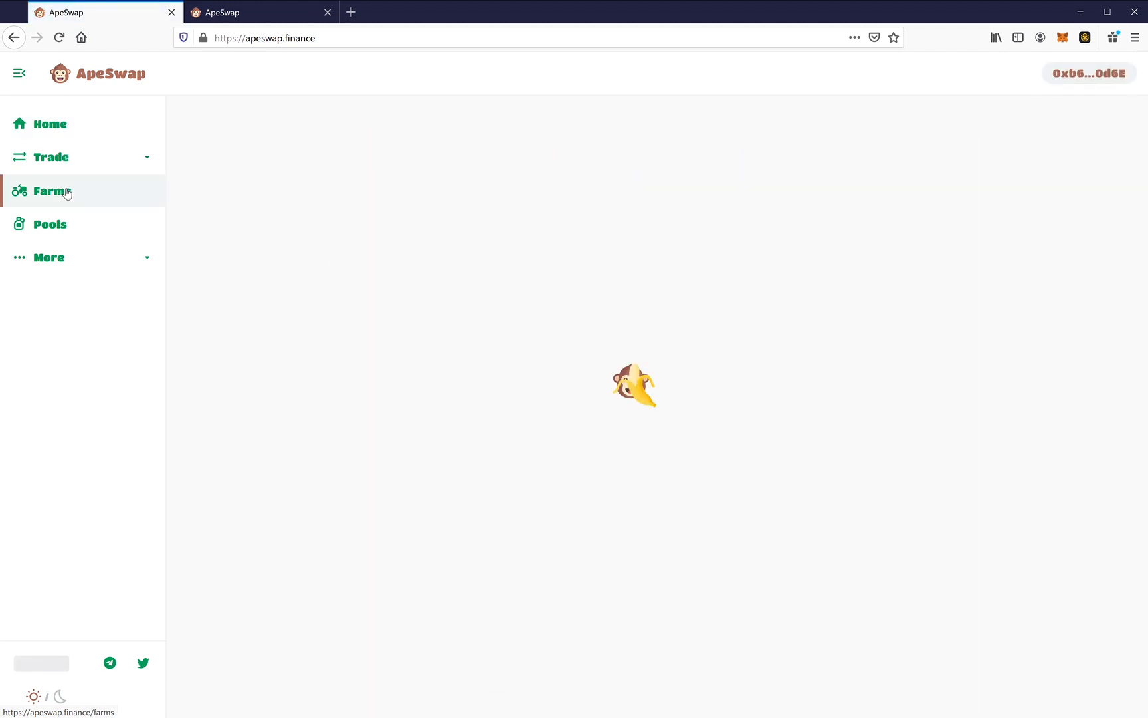
- Bring up the Stake LP tokens dialog for the BANANA-BNB farm showing the 0.0747 balance
click(50, 192)
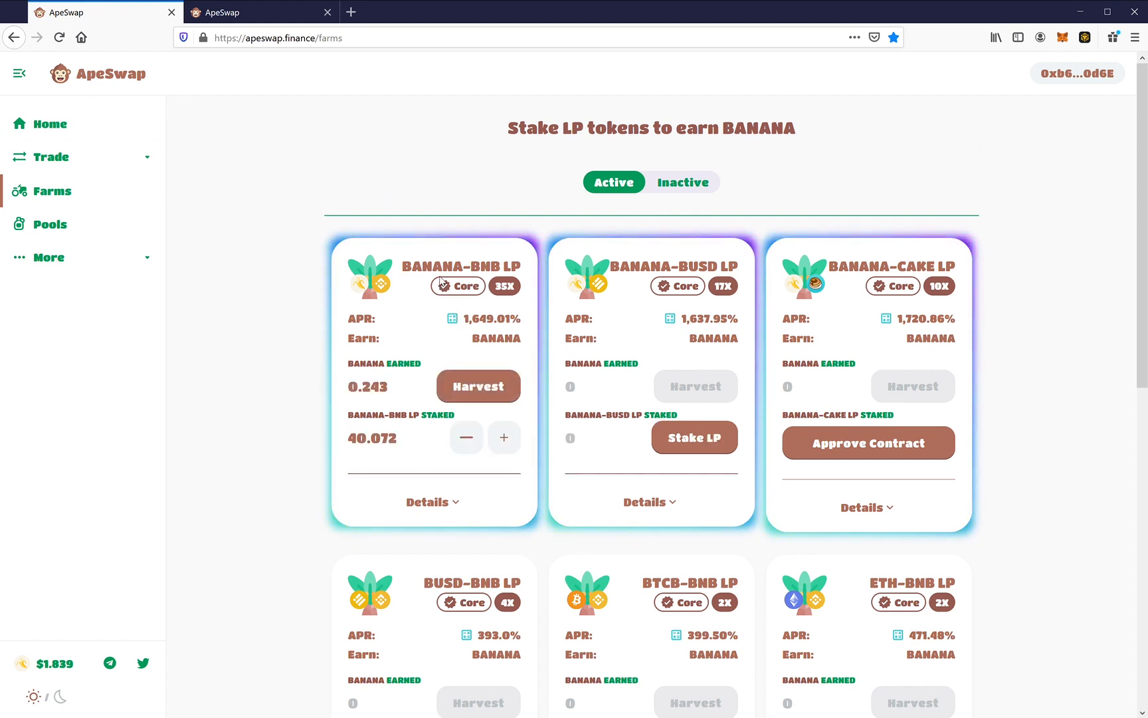
mouse_move(485, 351)
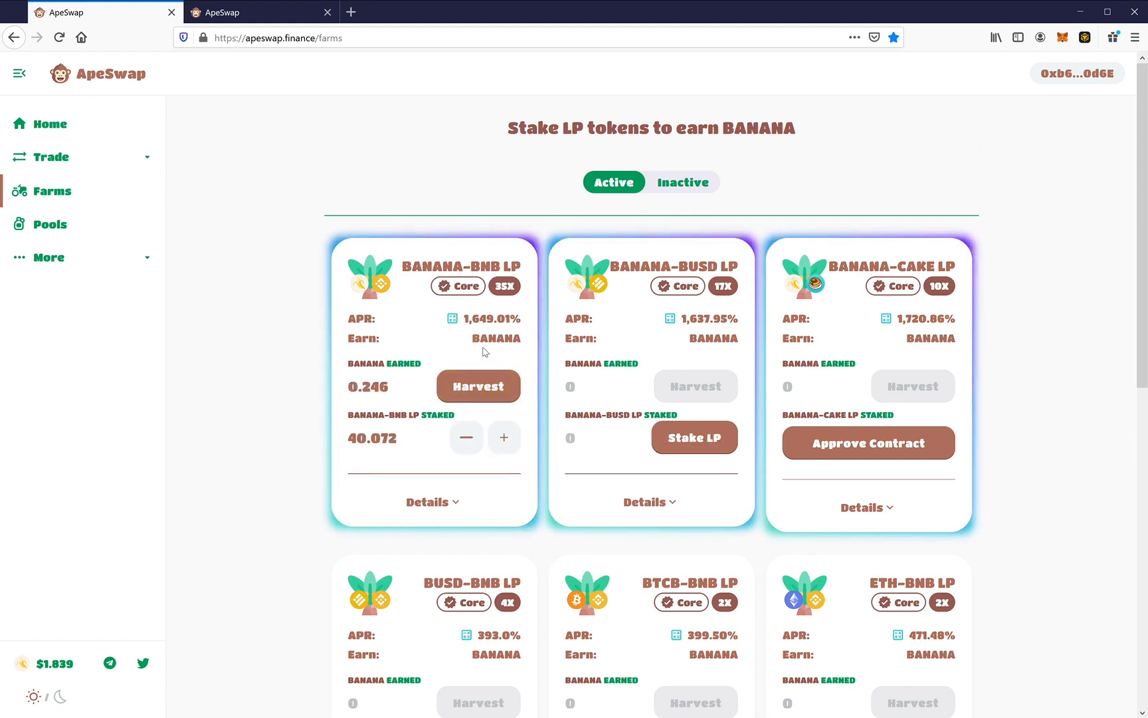
mouse_move(503, 439)
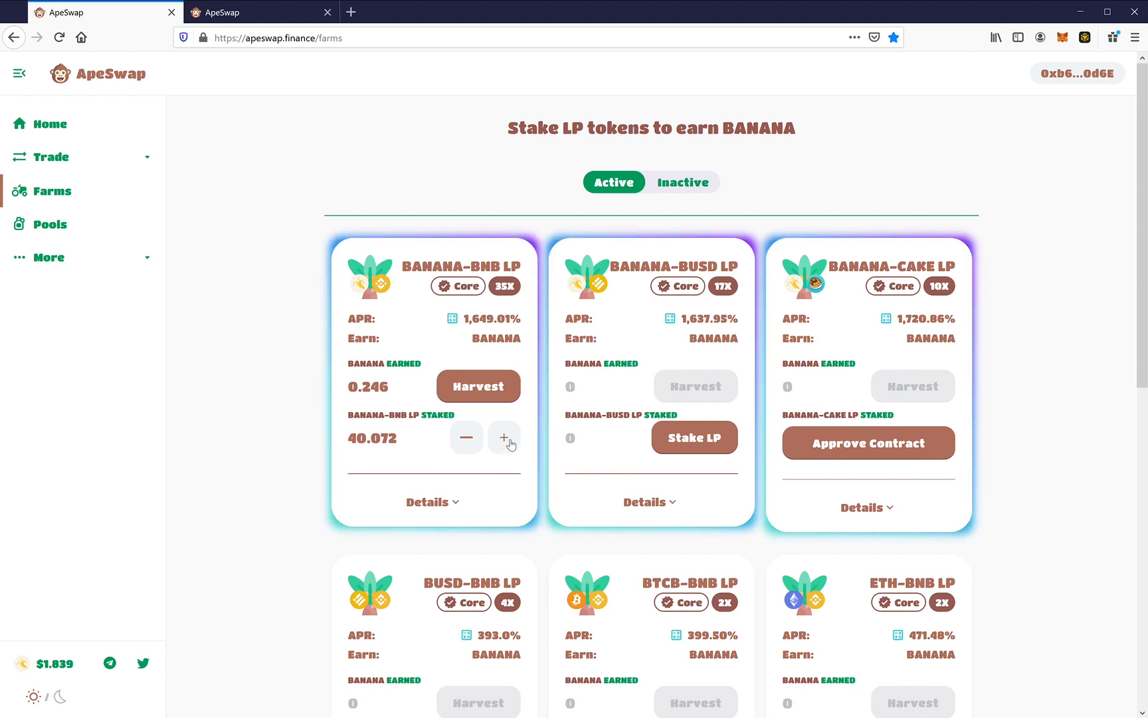
click(504, 437)
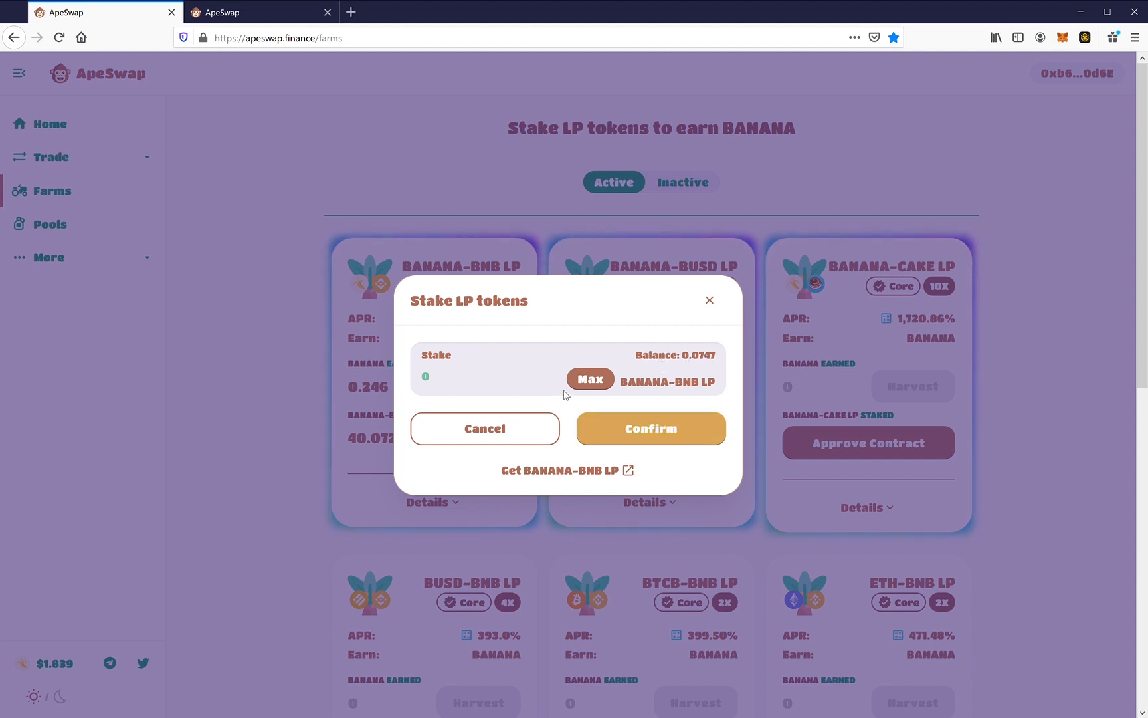
- Stake the maximum 0.0747 BANANA-BNB LP and confirm the transaction
click(590, 379)
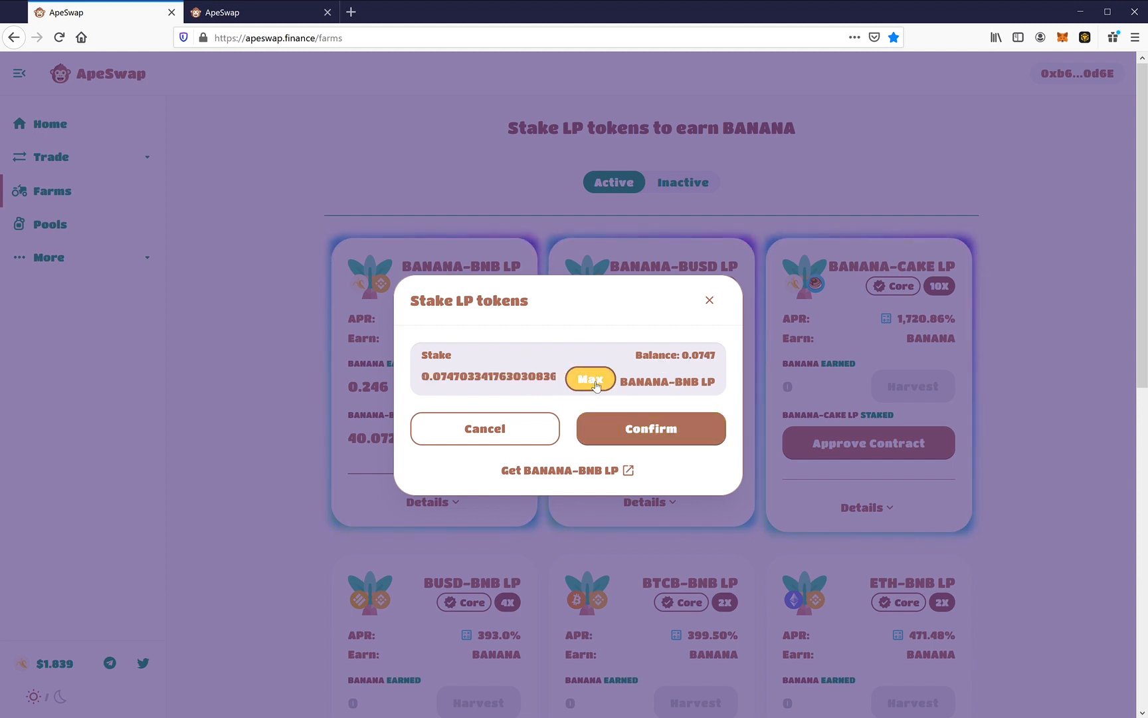
mouse_move(664, 435)
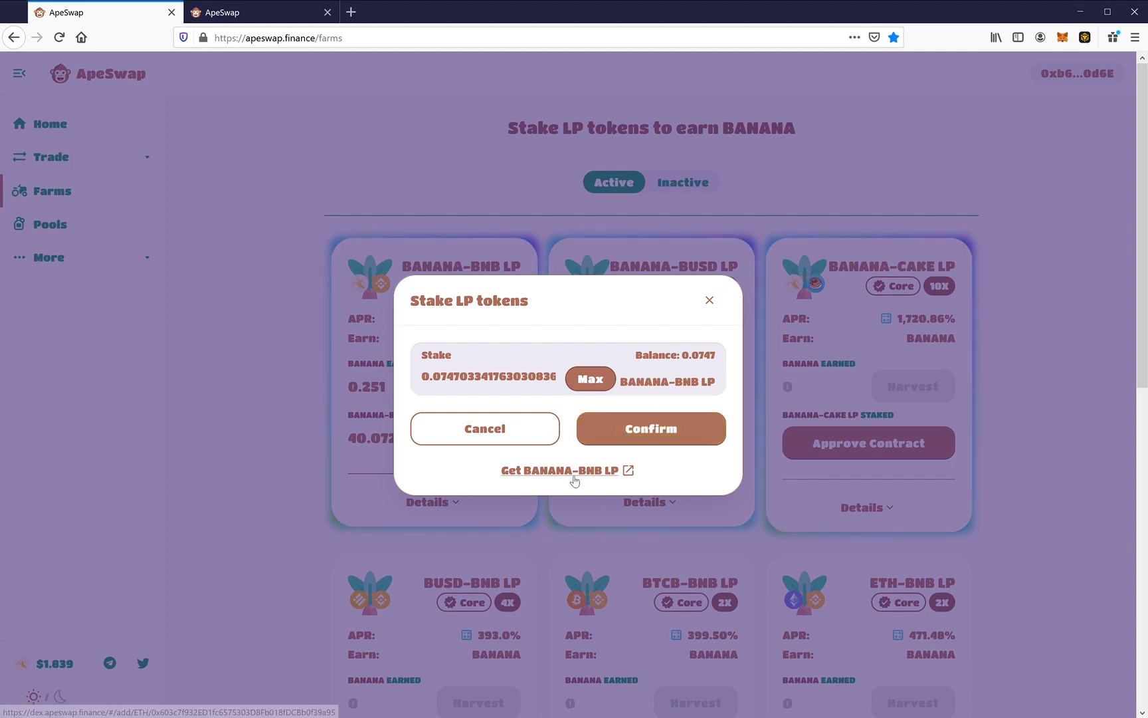
mouse_move(570, 454)
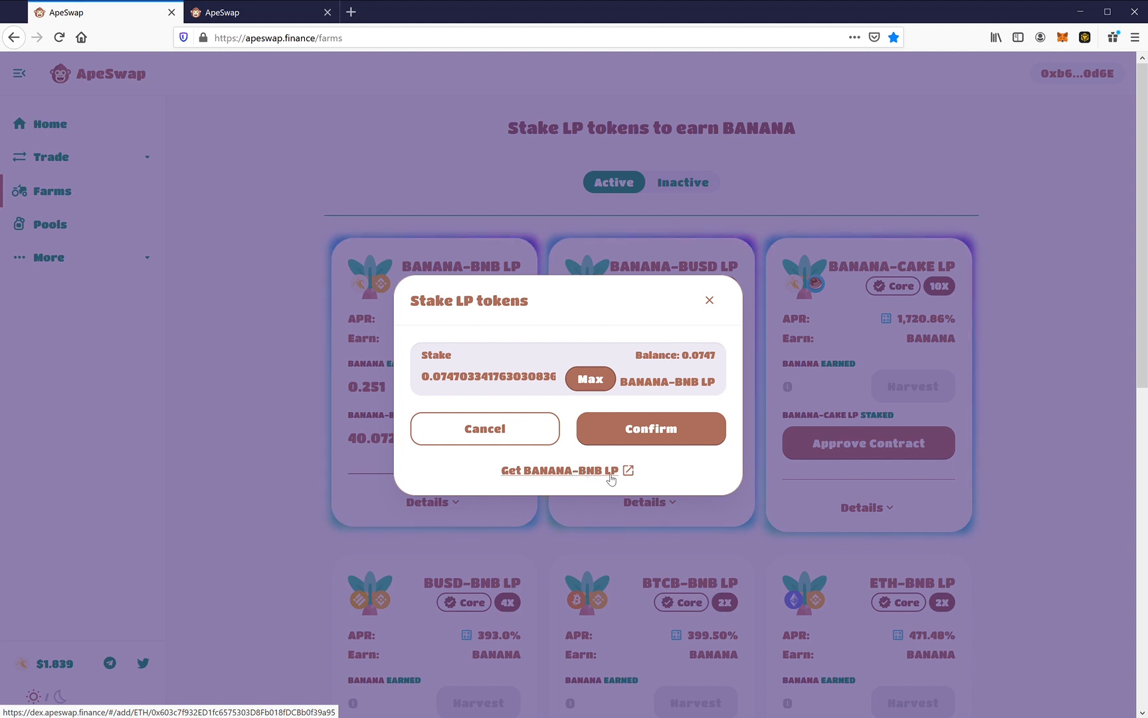
mouse_move(659, 436)
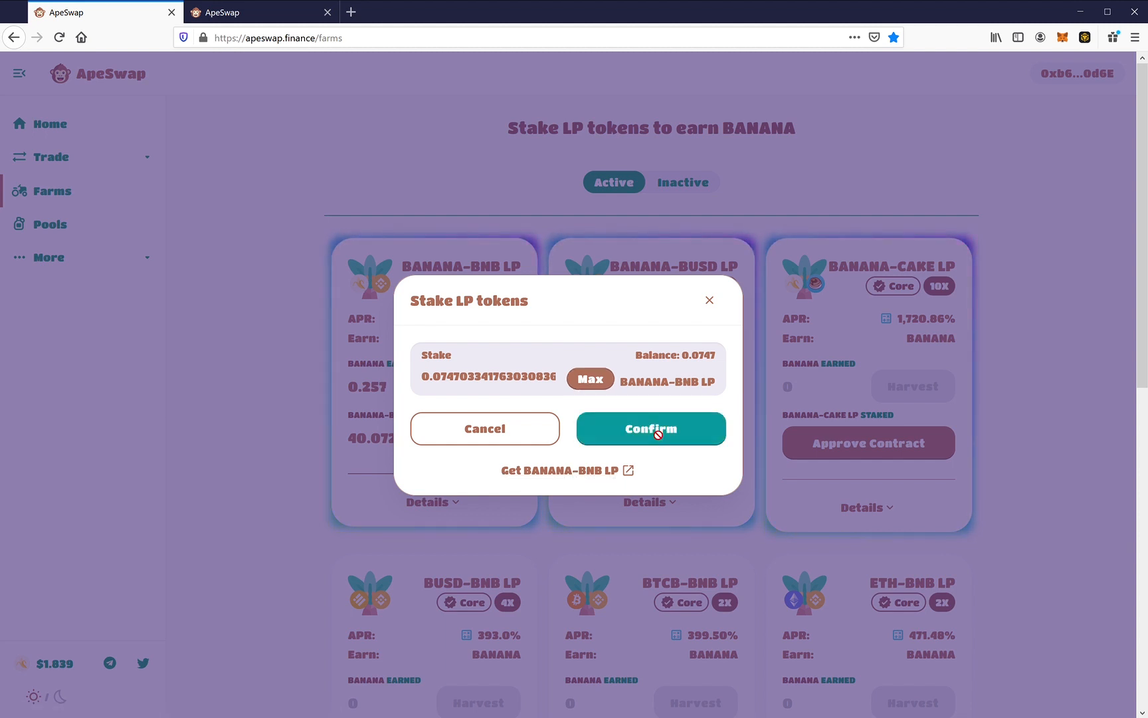
click(651, 429)
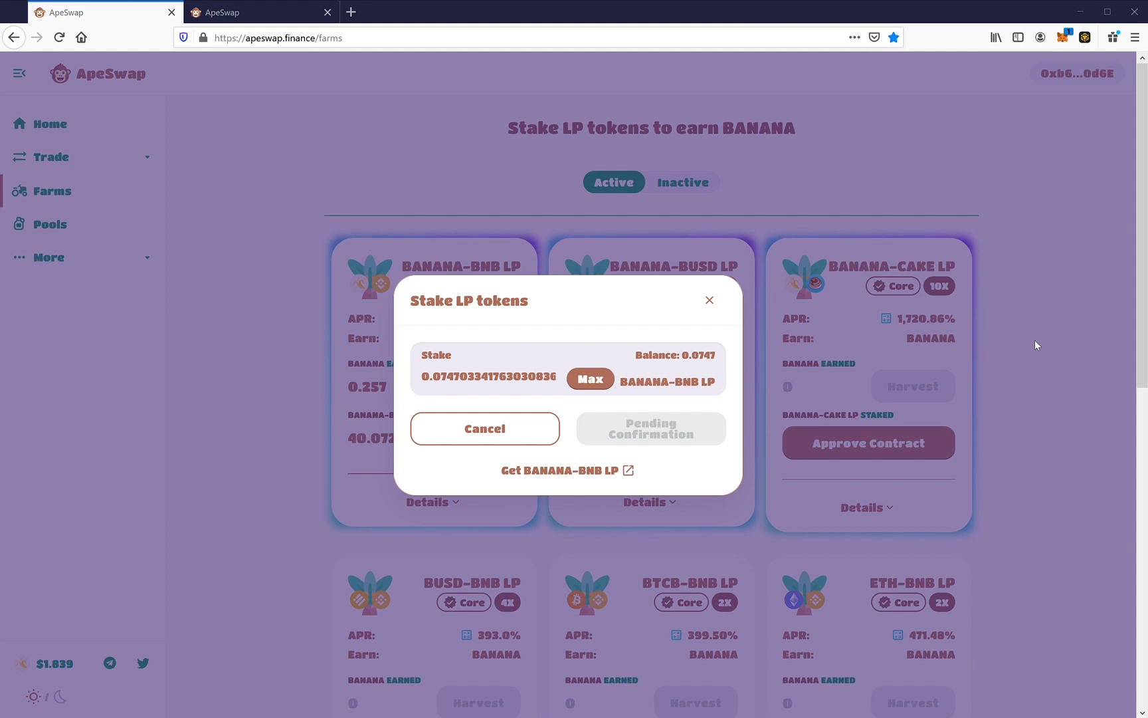
mouse_move(1059, 355)
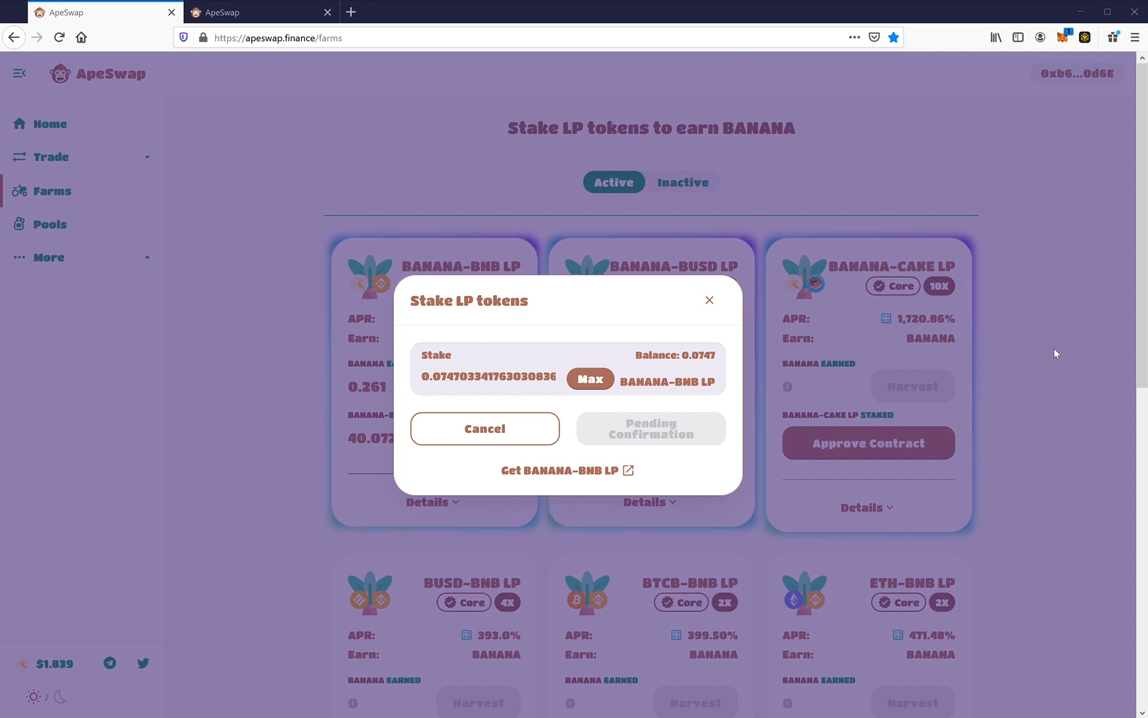
mouse_move(914, 393)
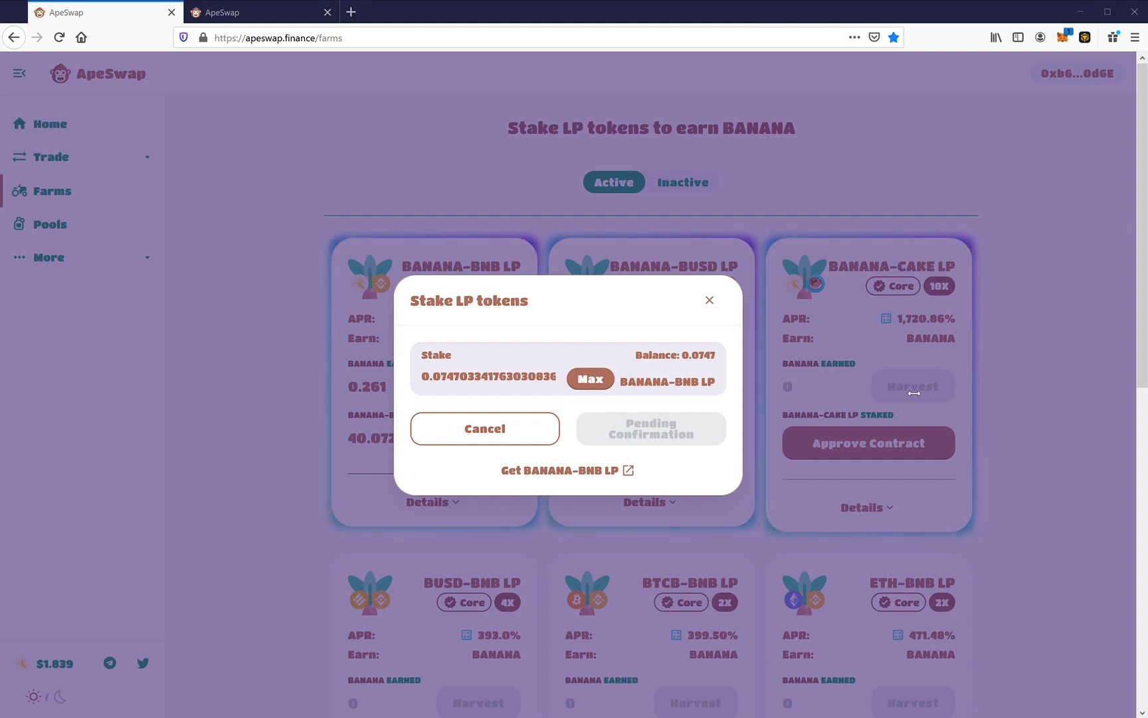
mouse_move(368, 287)
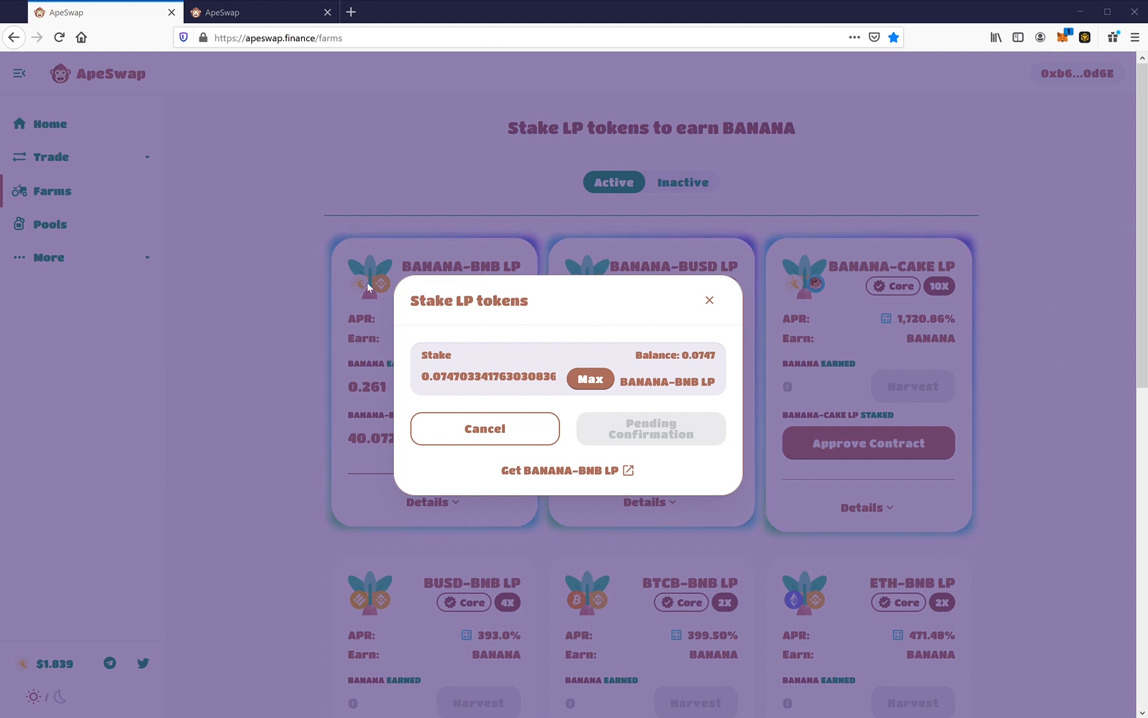
mouse_move(397, 362)
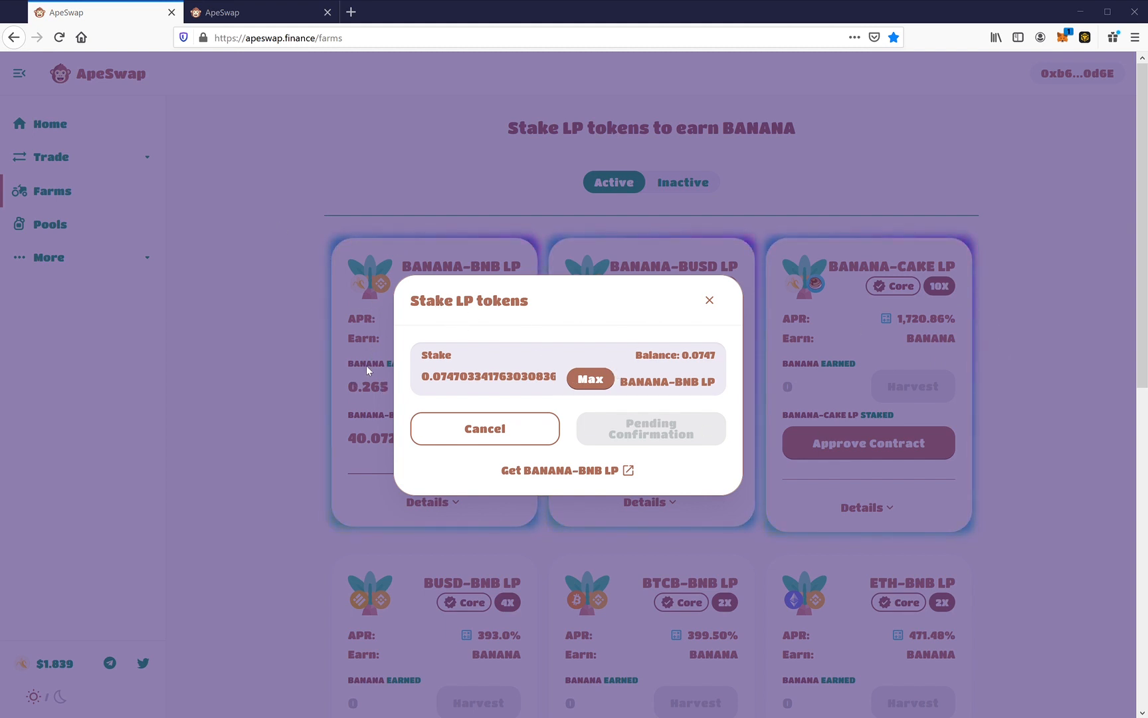
mouse_move(1054, 247)
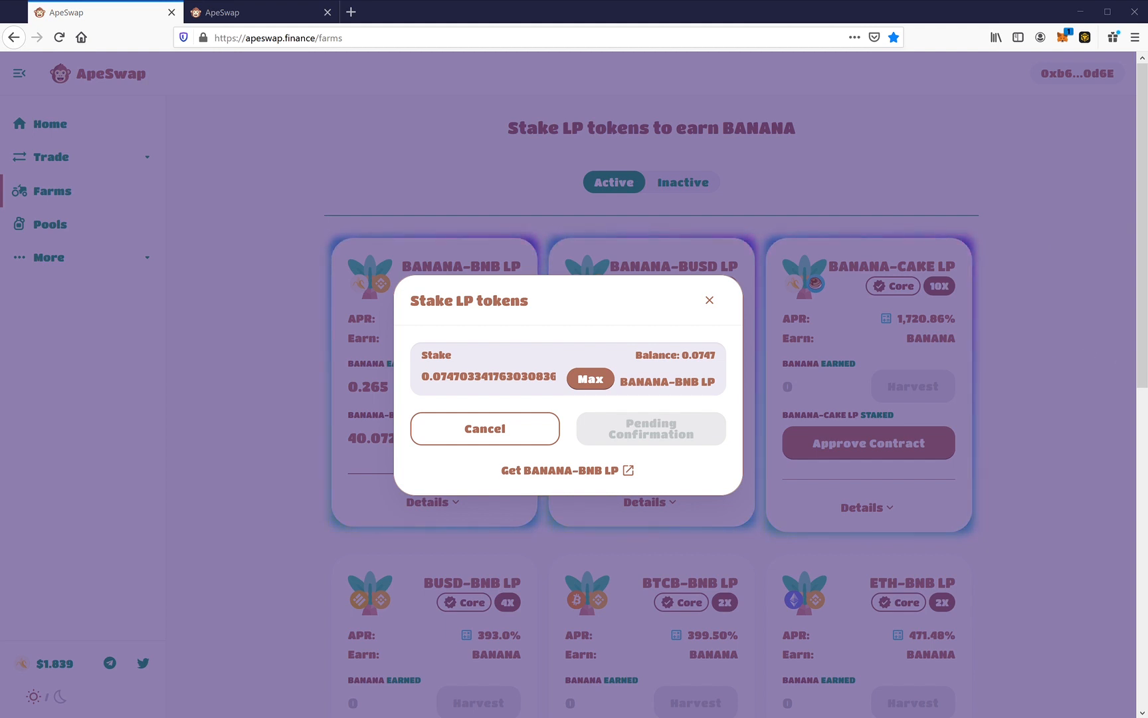
mouse_move(1102, 409)
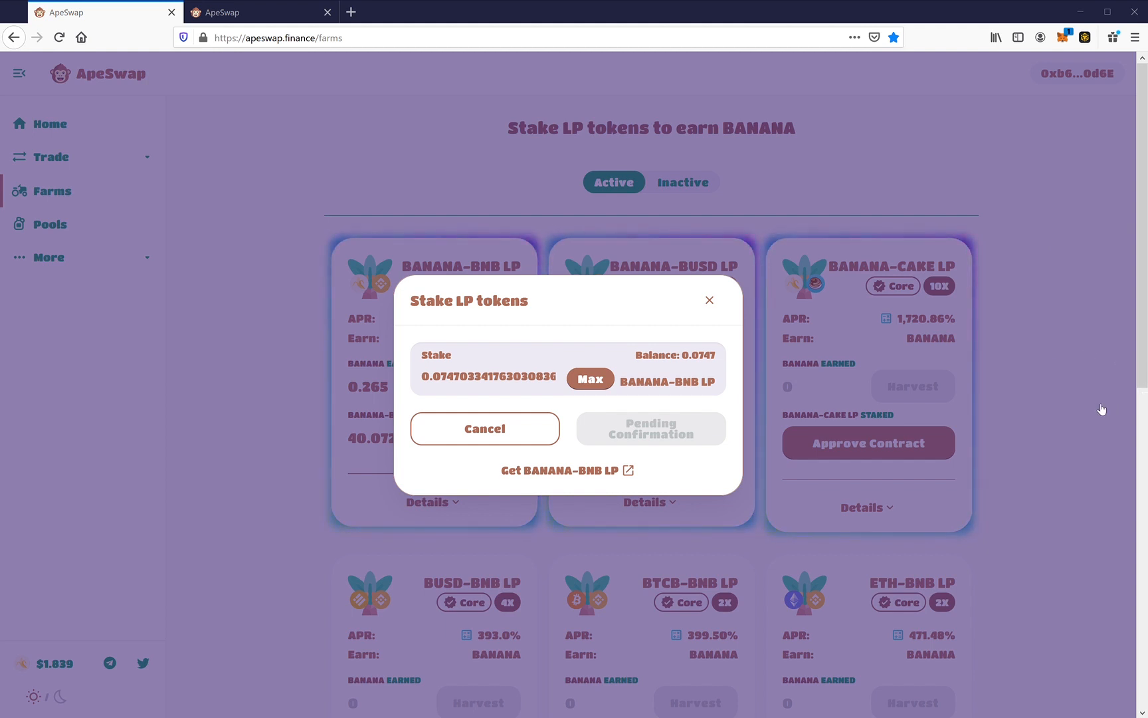
mouse_move(994, 412)
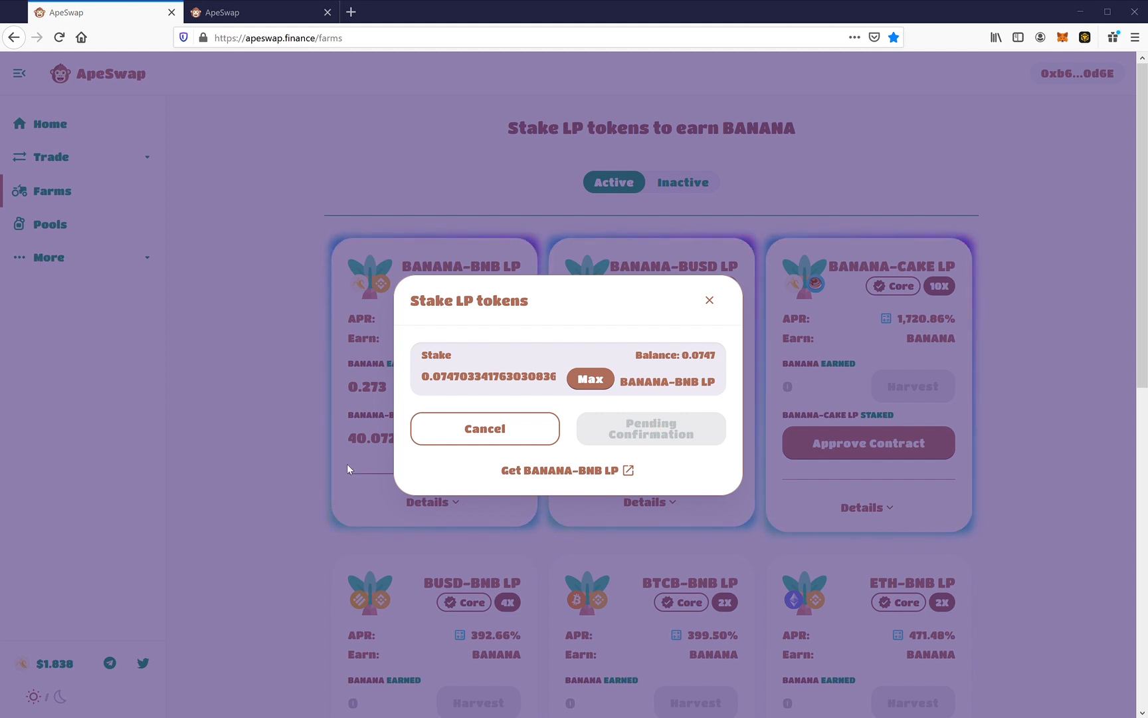
mouse_move(535, 516)
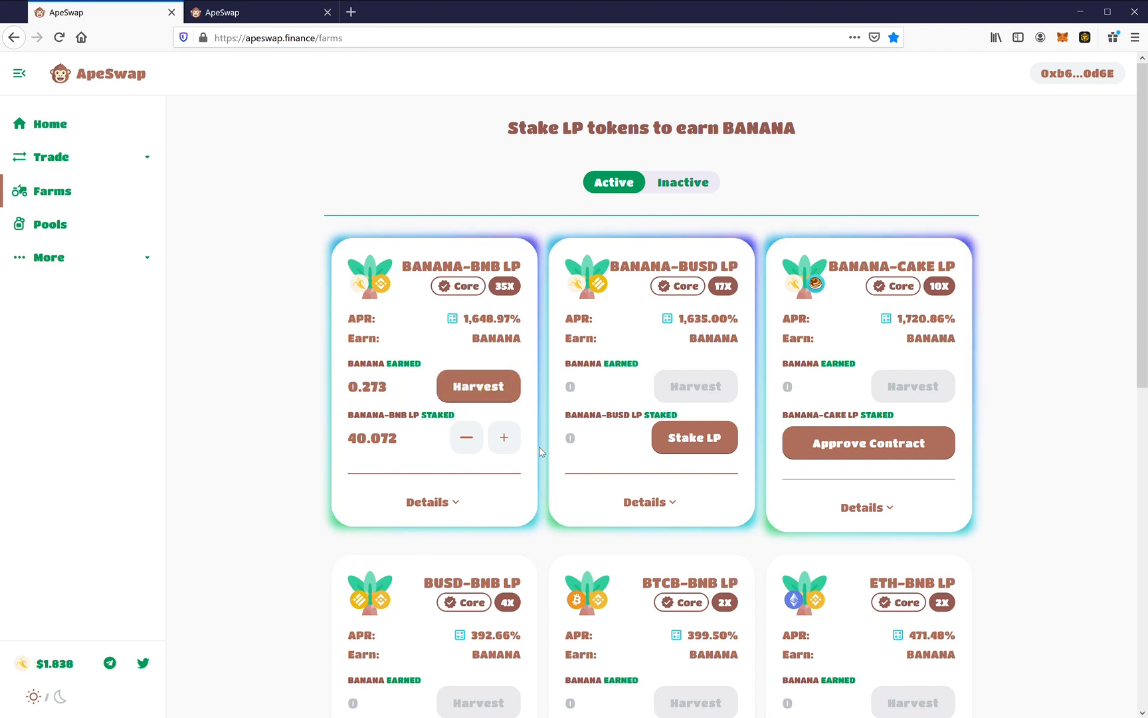
- Highlight the BANANA-BNB staked amount now reading 40.146 LP, up from 40.072
click(479, 385)
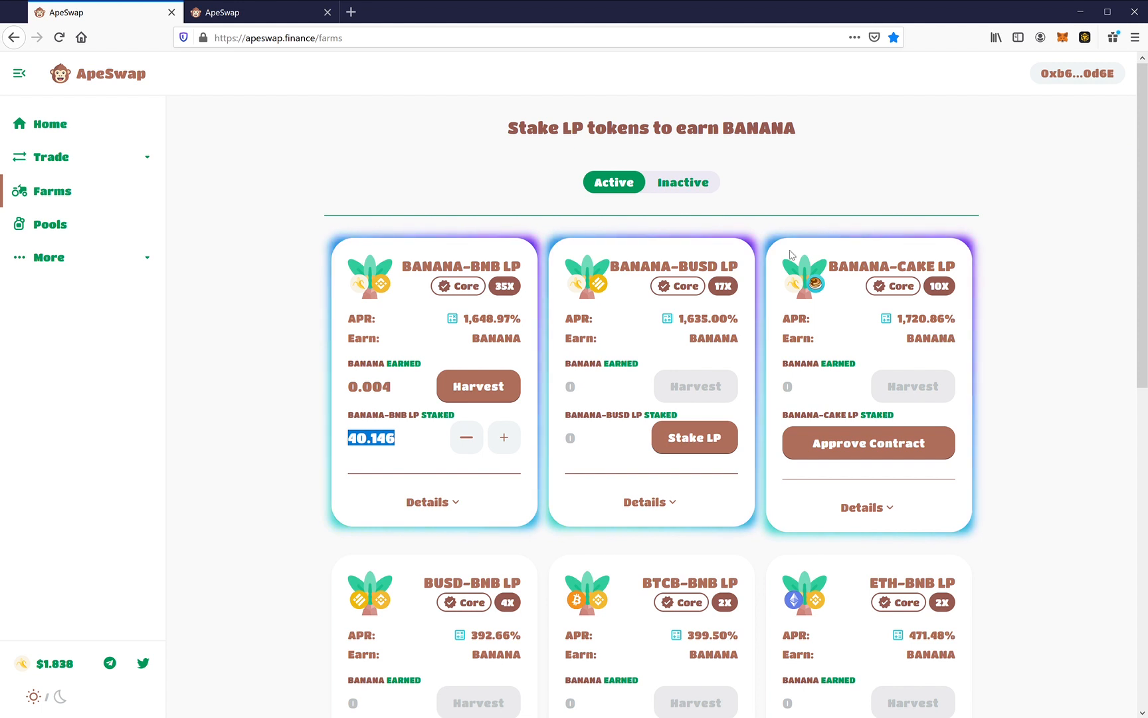
mouse_move(409, 243)
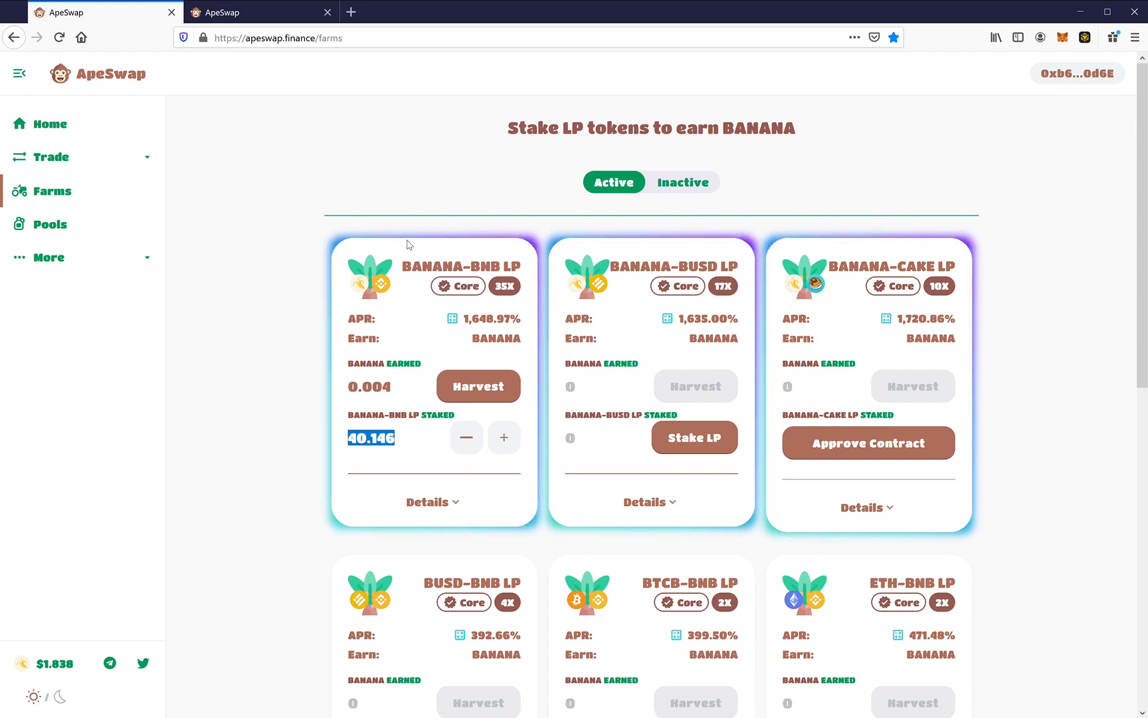